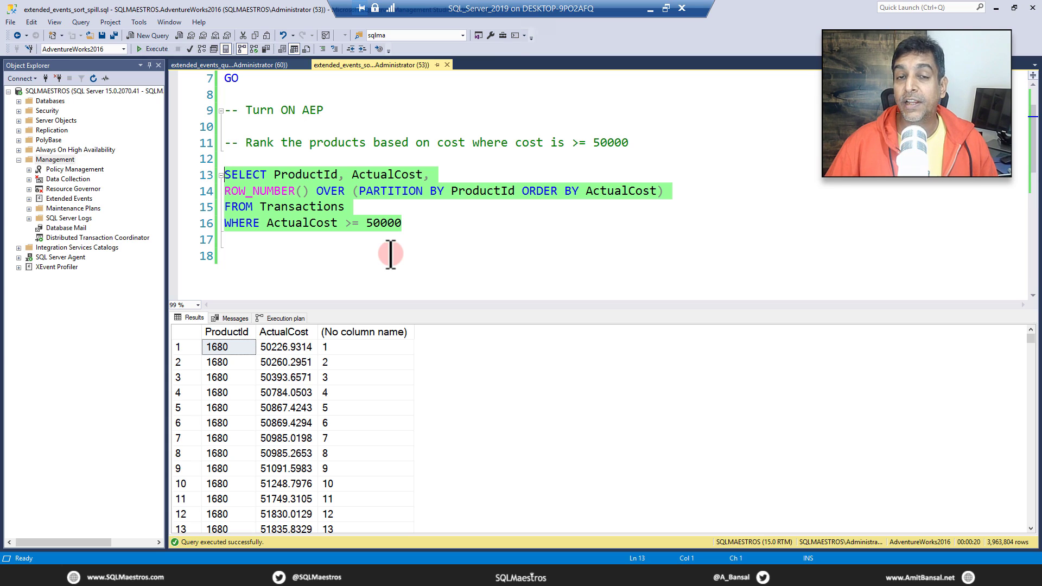
{"action": "mouse_move", "coordinate": [405, 258]}
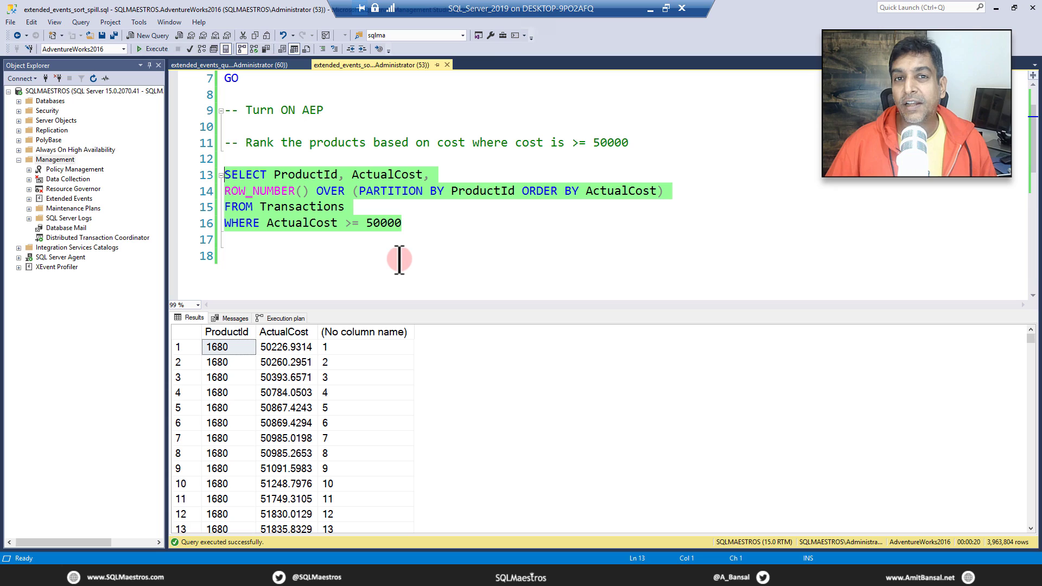
{"action": "mouse_move", "coordinate": [396, 261]}
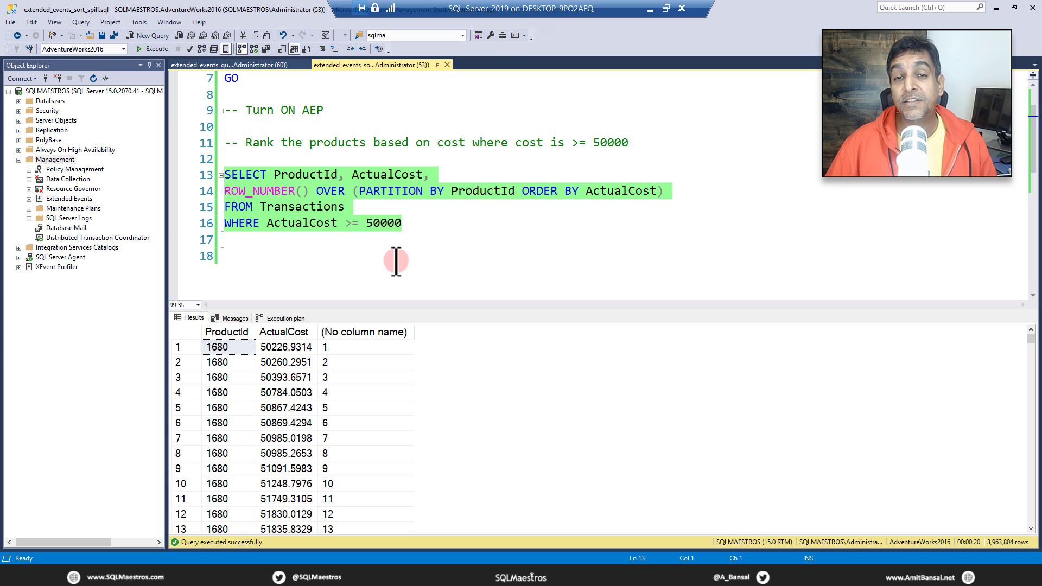
{"action": "mouse_move", "coordinate": [309, 194]}
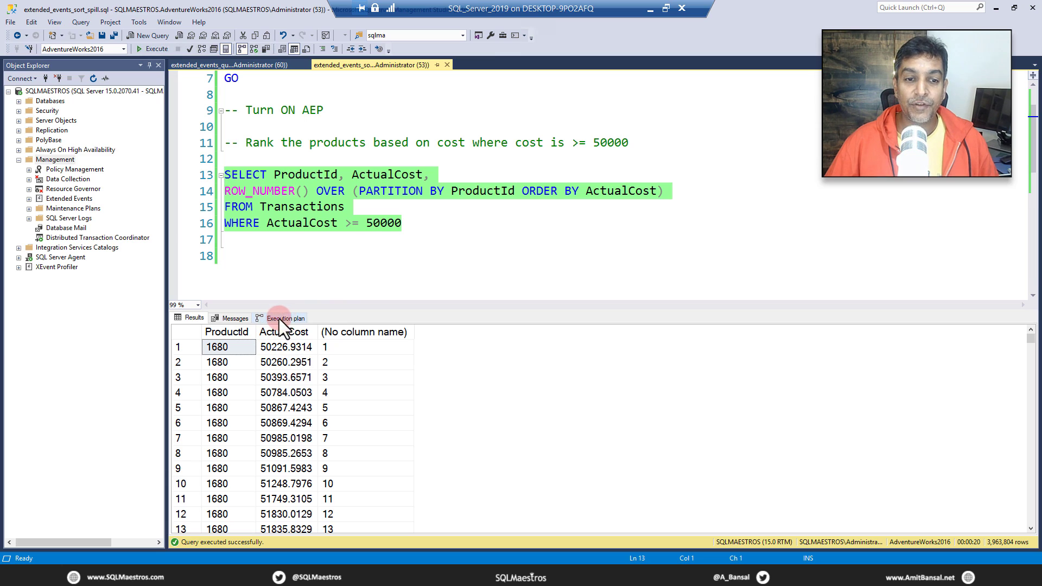
- Show the ranking query's execution plan with its 45%-cost Sort and missing-index hint
{"action": "left_click", "coordinate": [284, 318]}
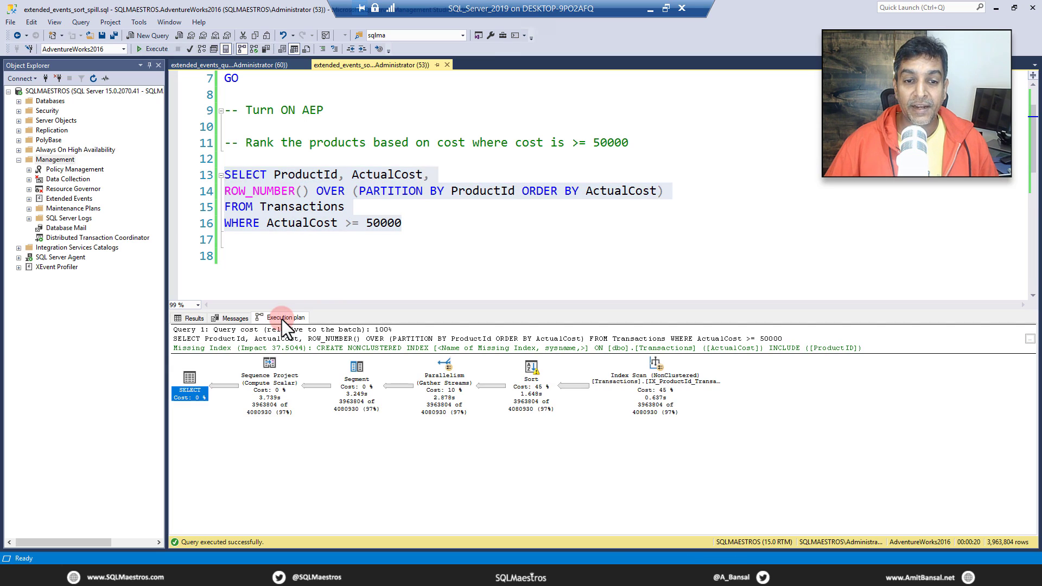
{"action": "mouse_move", "coordinate": [408, 462]}
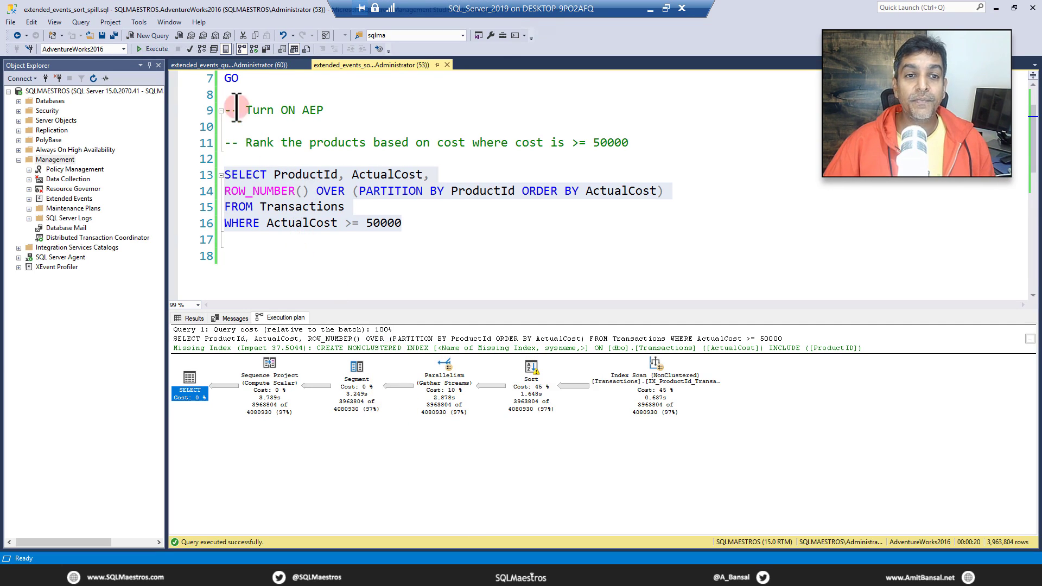
- Switch to extended_events_query_hash.sql and review its dm_exec_query_stats / dm_exec_sql_text join
{"action": "left_click", "coordinate": [233, 64]}
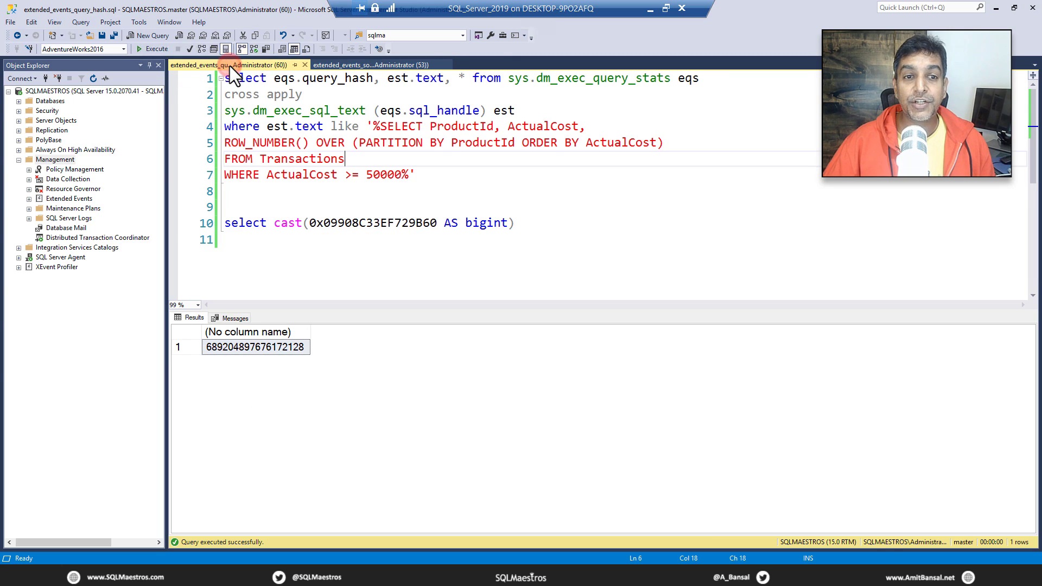
{"action": "left_click", "coordinate": [81, 48]}
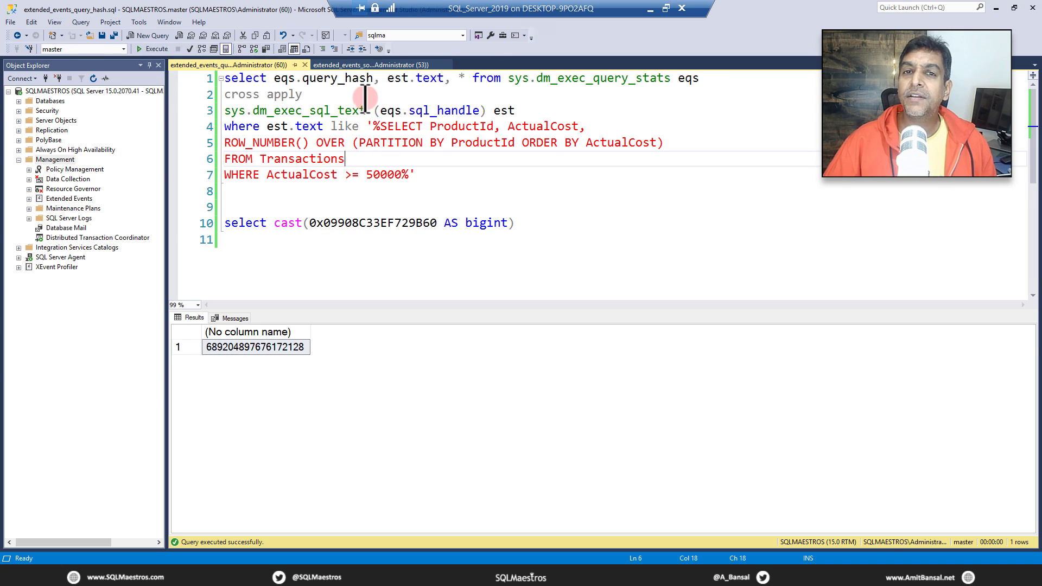
{"action": "mouse_move", "coordinate": [563, 126]}
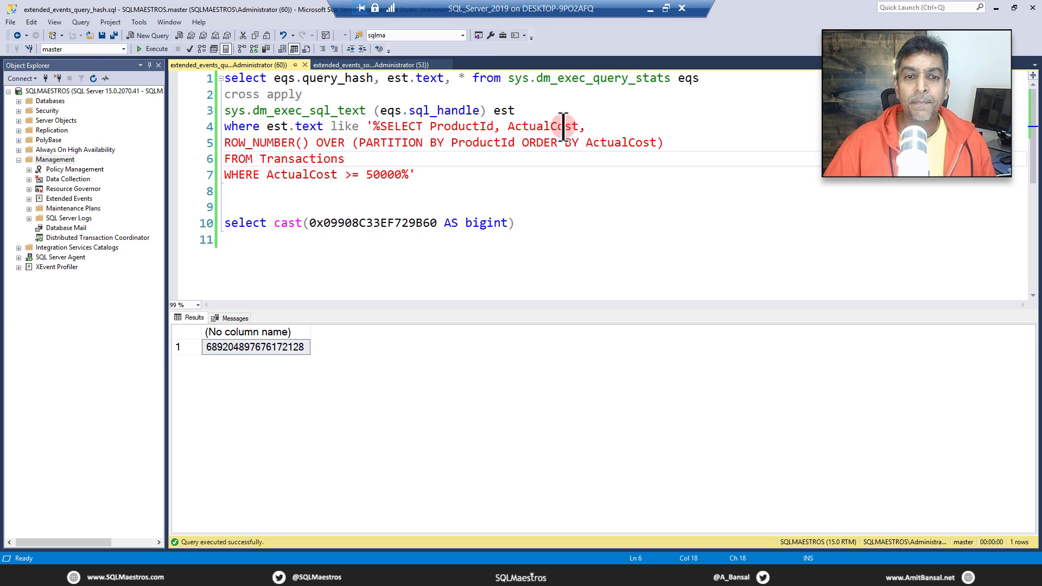
{"action": "mouse_move", "coordinate": [572, 78]}
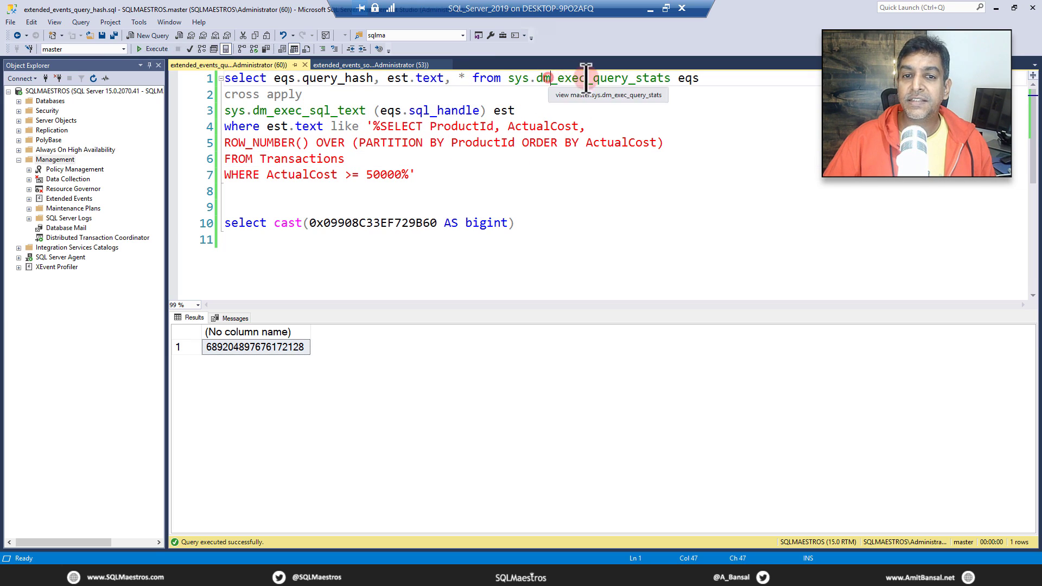
{"action": "double_click", "coordinate": [607, 78]}
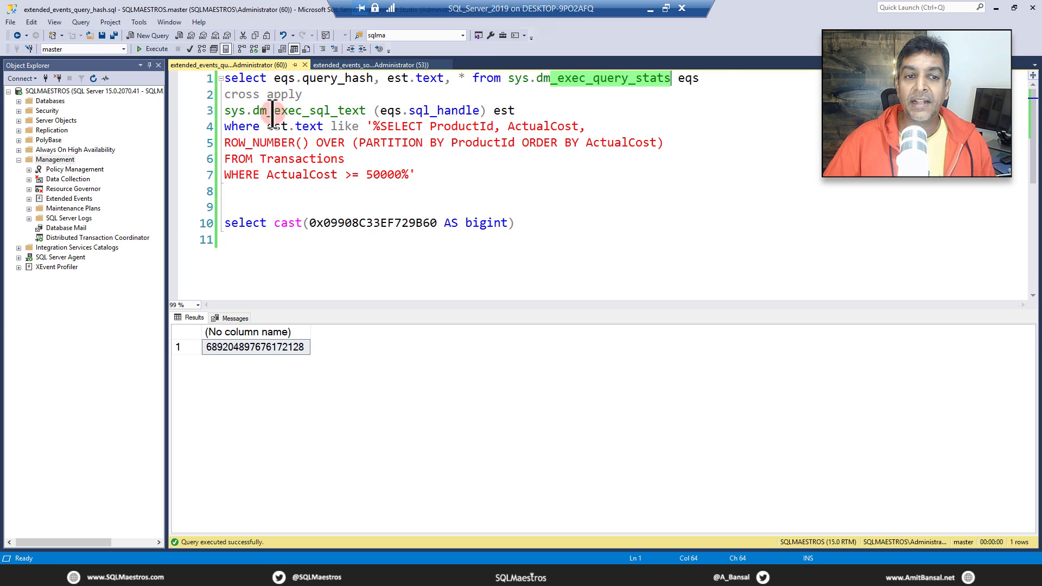
{"action": "double_click", "coordinate": [312, 110]}
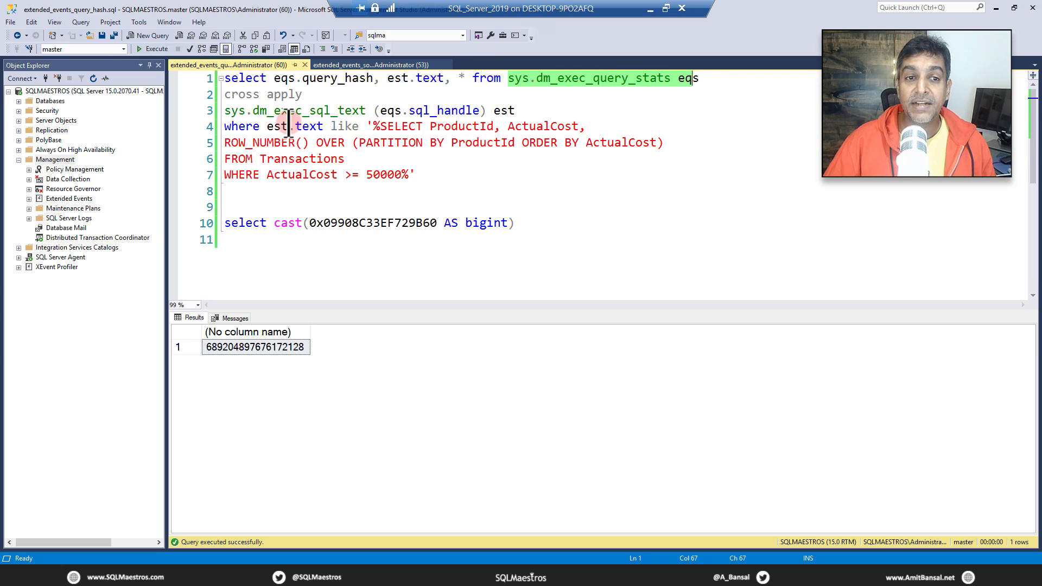
{"action": "left_click", "coordinate": [372, 110]}
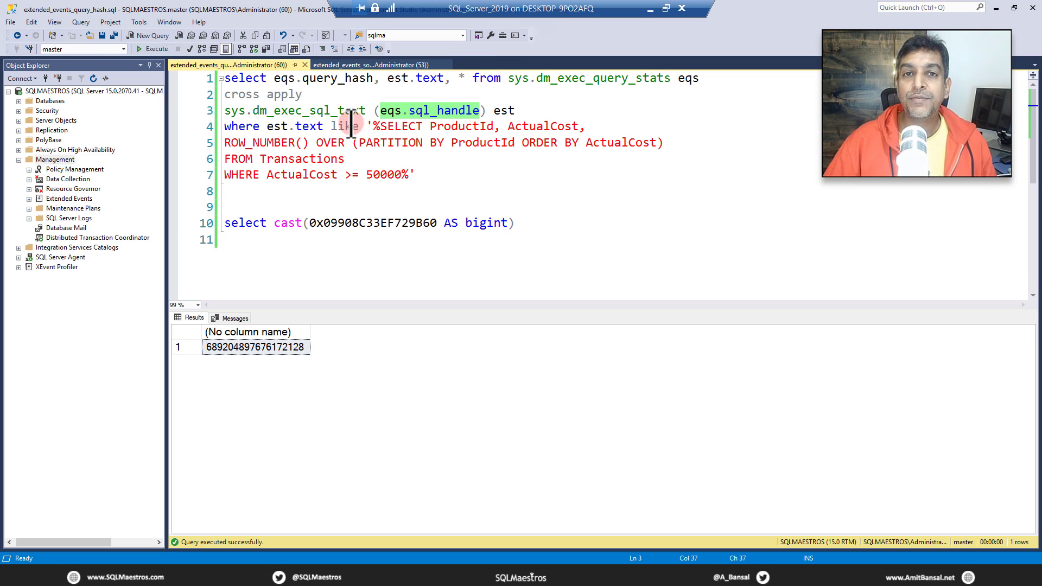
{"action": "mouse_move", "coordinate": [311, 95]}
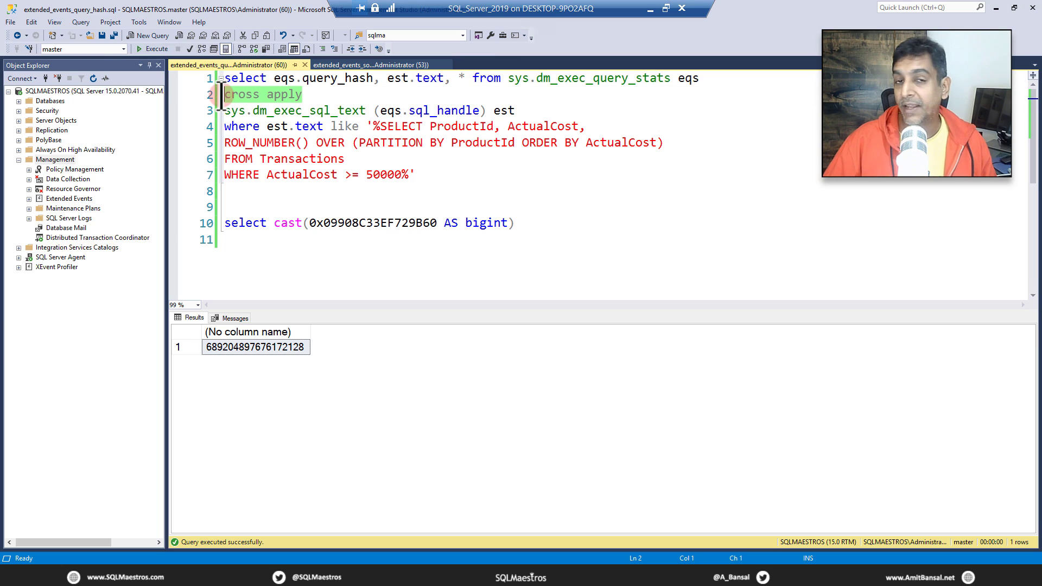
{"action": "mouse_move", "coordinate": [270, 110]}
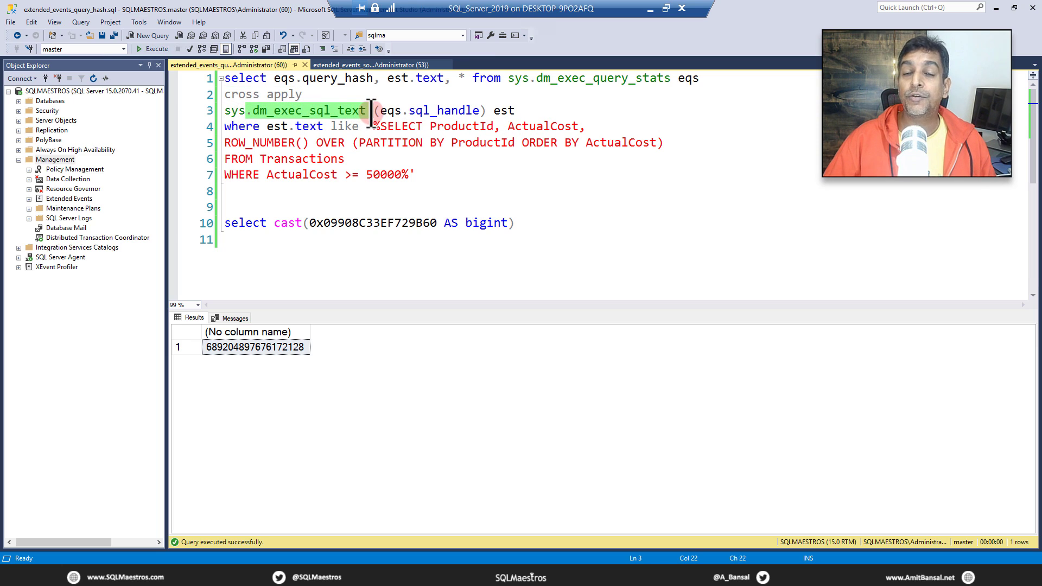
{"action": "mouse_move", "coordinate": [501, 78]}
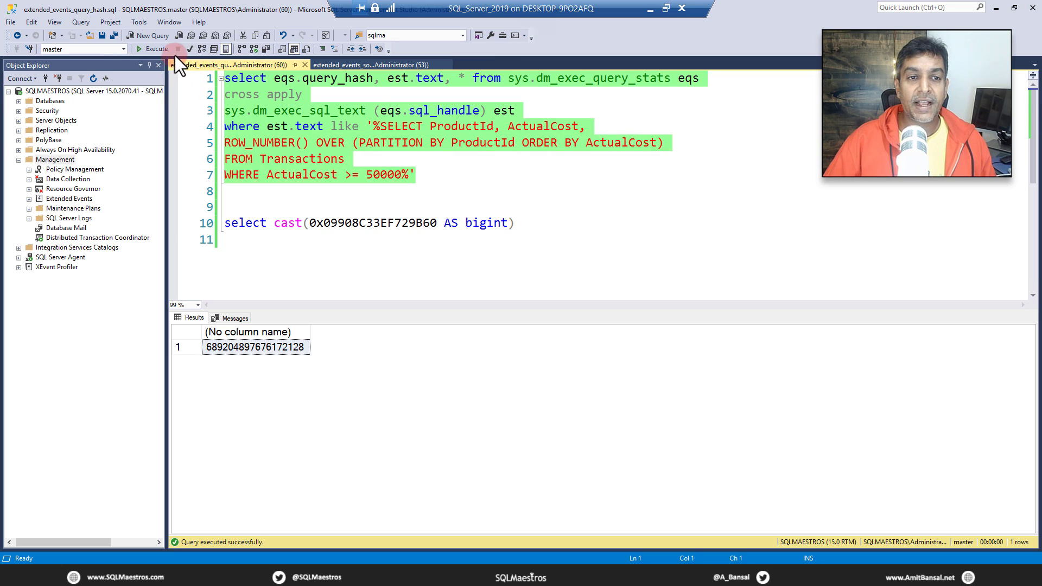
- Run the cached statistics lookup and locate the ranking query's row with hash 0x09908C33EF729B60
{"action": "left_click", "coordinate": [157, 48]}
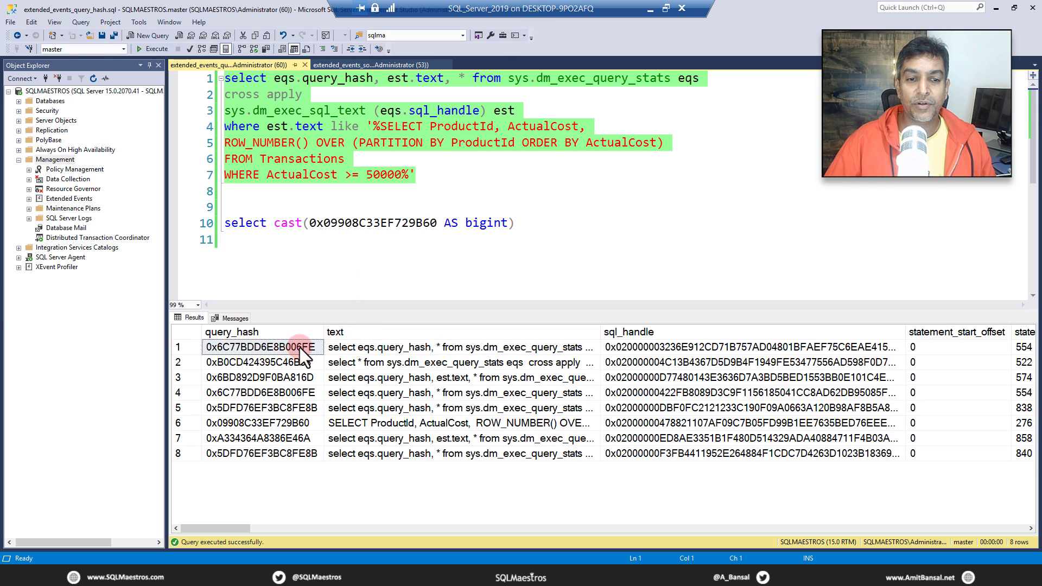
{"action": "mouse_move", "coordinate": [404, 361]}
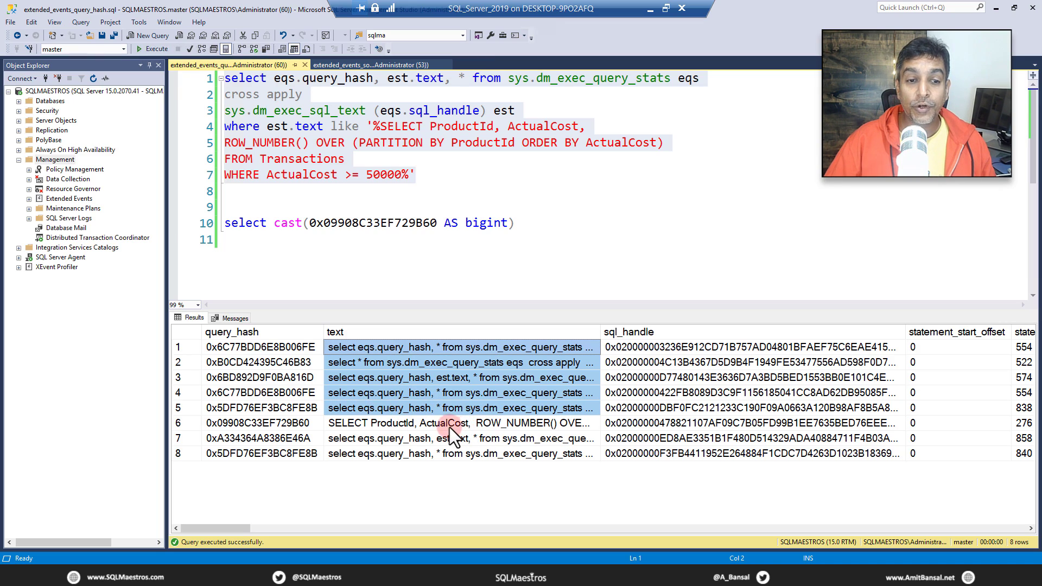
{"action": "left_click", "coordinate": [459, 422]}
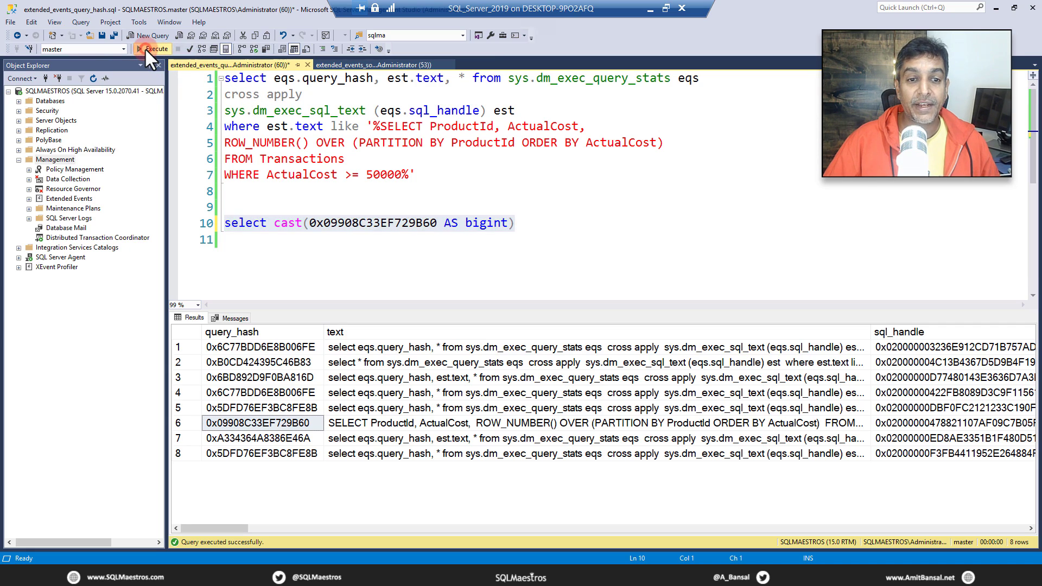
{"action": "left_click", "coordinate": [152, 49]}
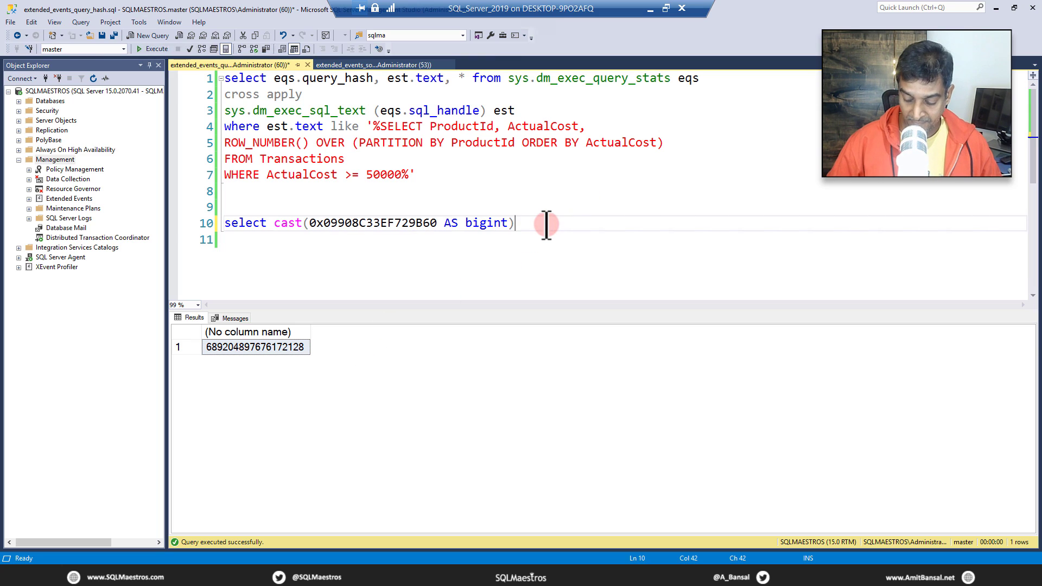
{"action": "type", "text": "-- 689204897676172128"}
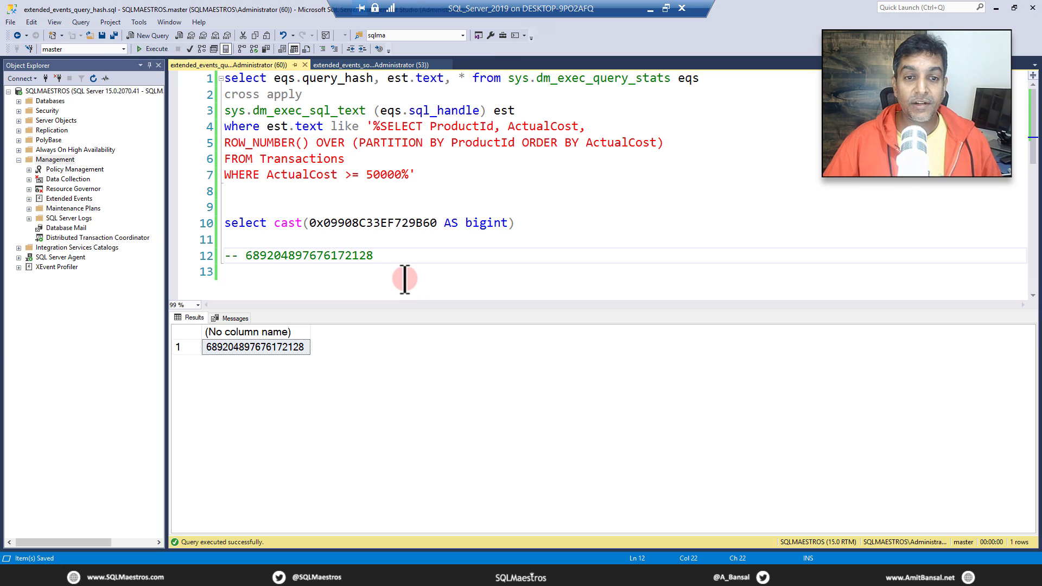
{"action": "mouse_move", "coordinate": [367, 331]}
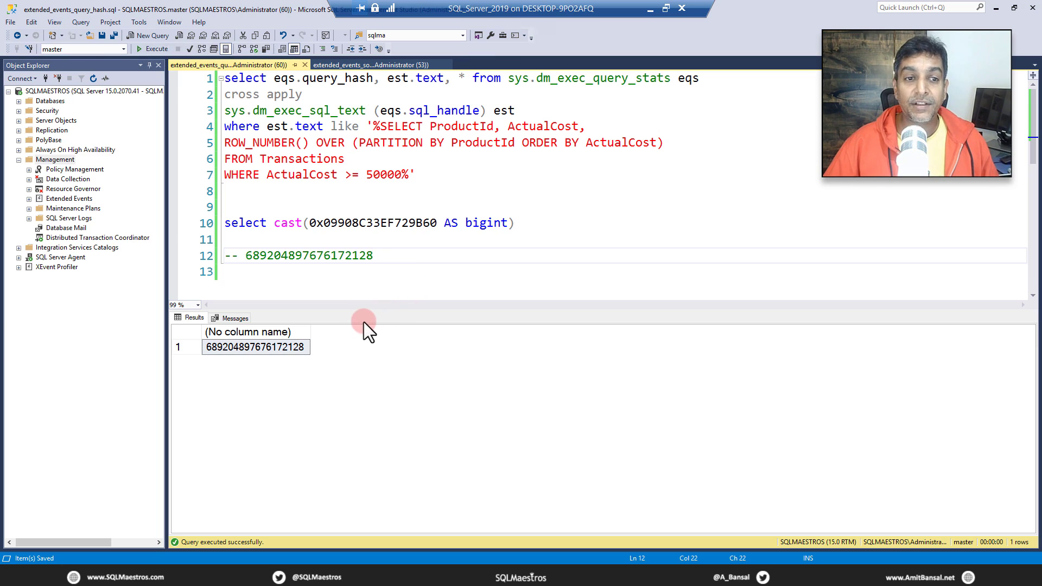
- Begin a new Extended Events session and name it capture_query
{"action": "left_click", "coordinate": [309, 273]}
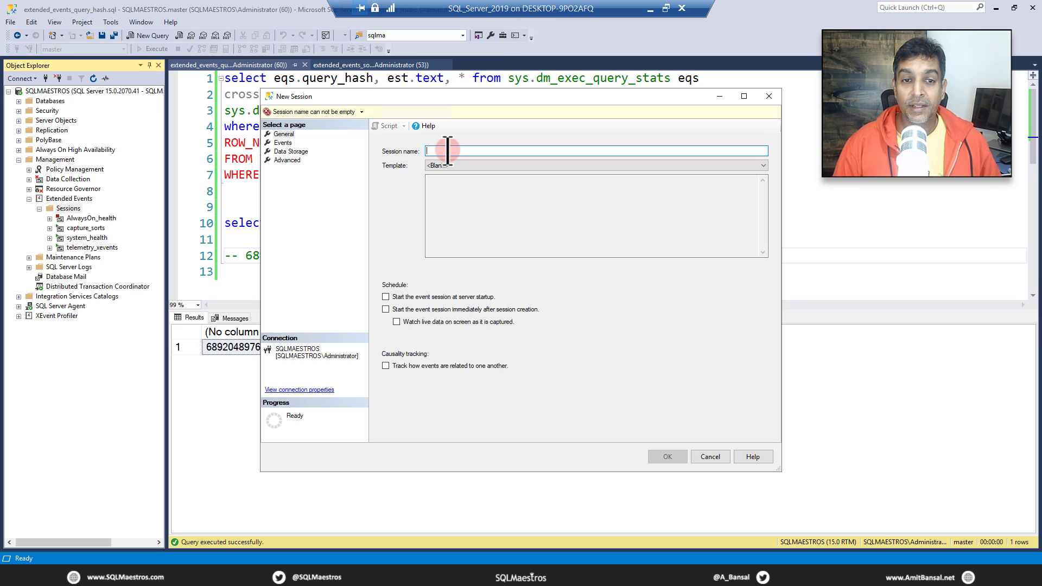
{"action": "type", "text": "capture_query"}
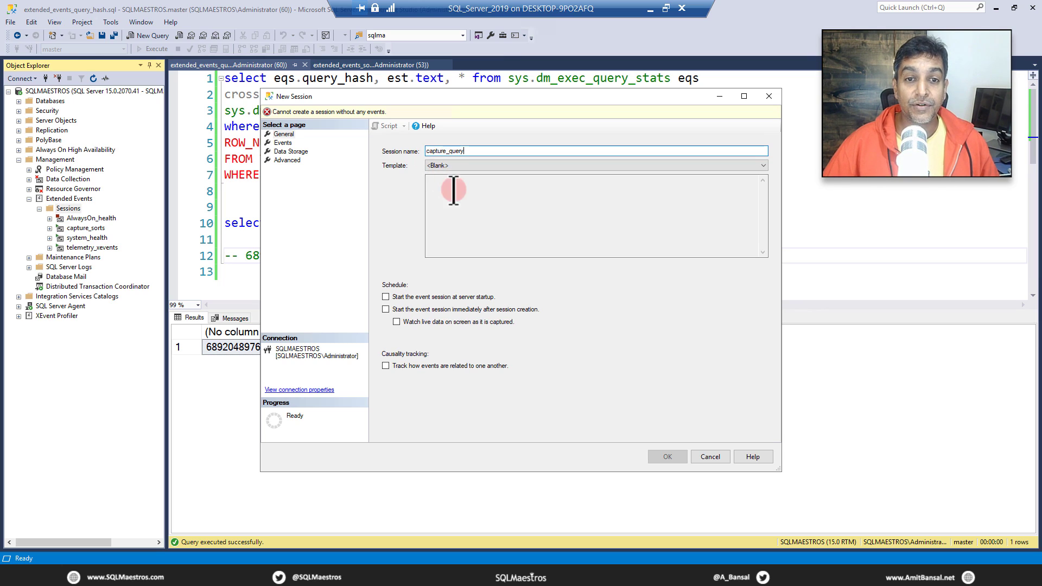
- Filter the event library on 'statement' and add sp_statement_completed and sql_statement_completed to the session
{"action": "left_click", "coordinate": [284, 142]}
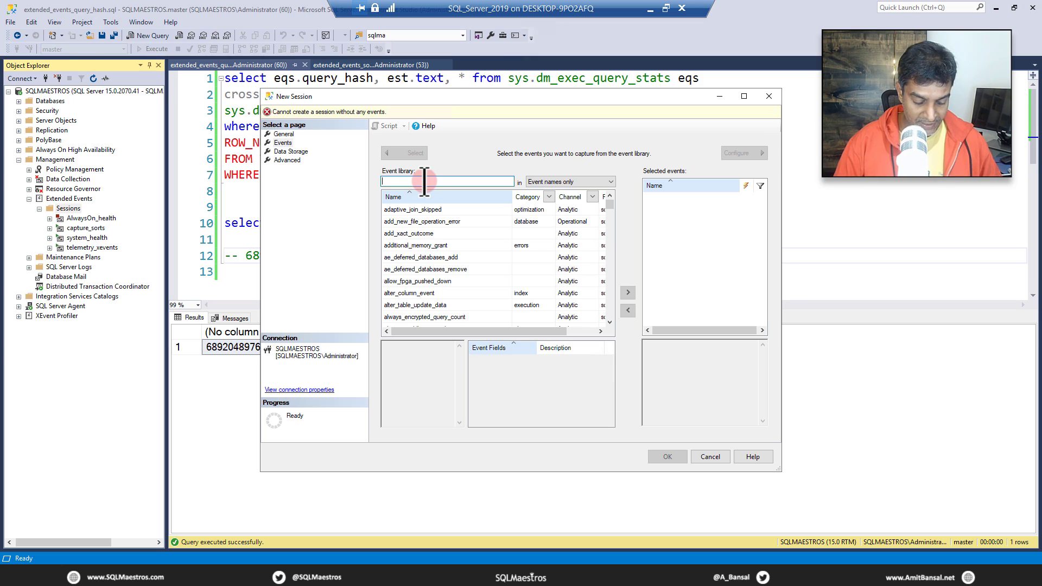
{"action": "type", "text": "statement"}
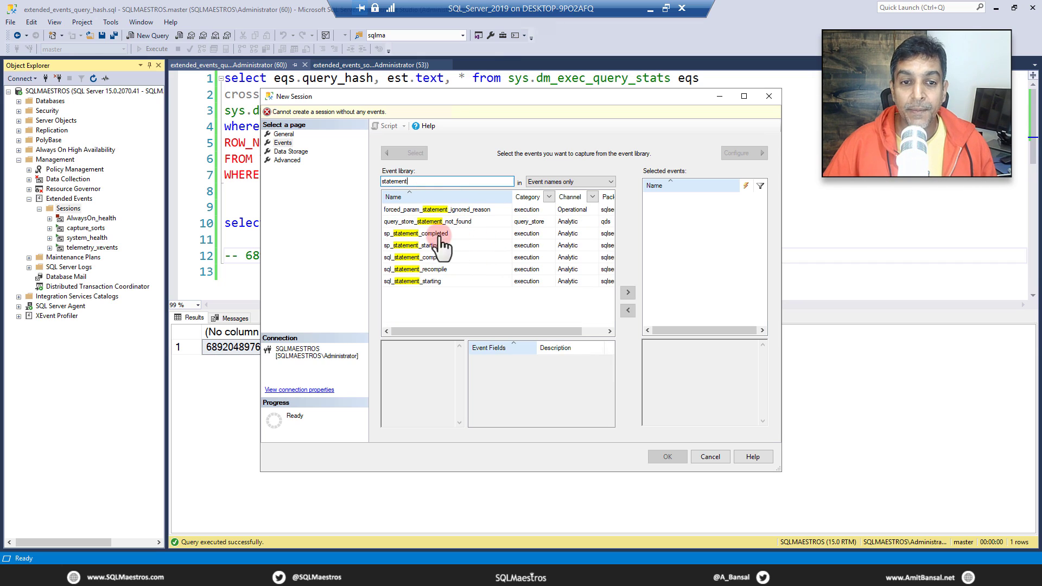
{"action": "left_click", "coordinate": [415, 233]}
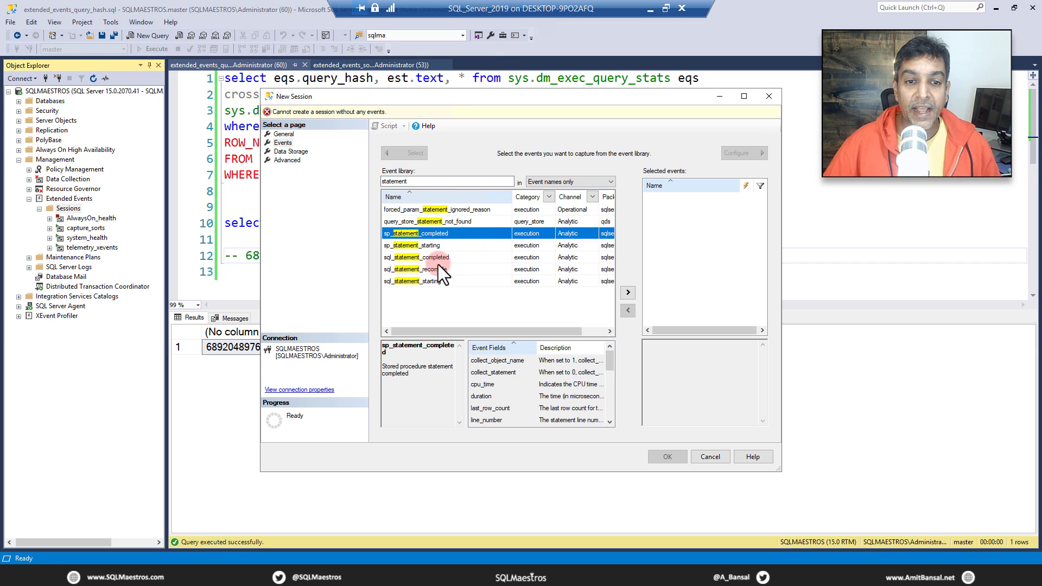
{"action": "left_click", "coordinate": [418, 258]}
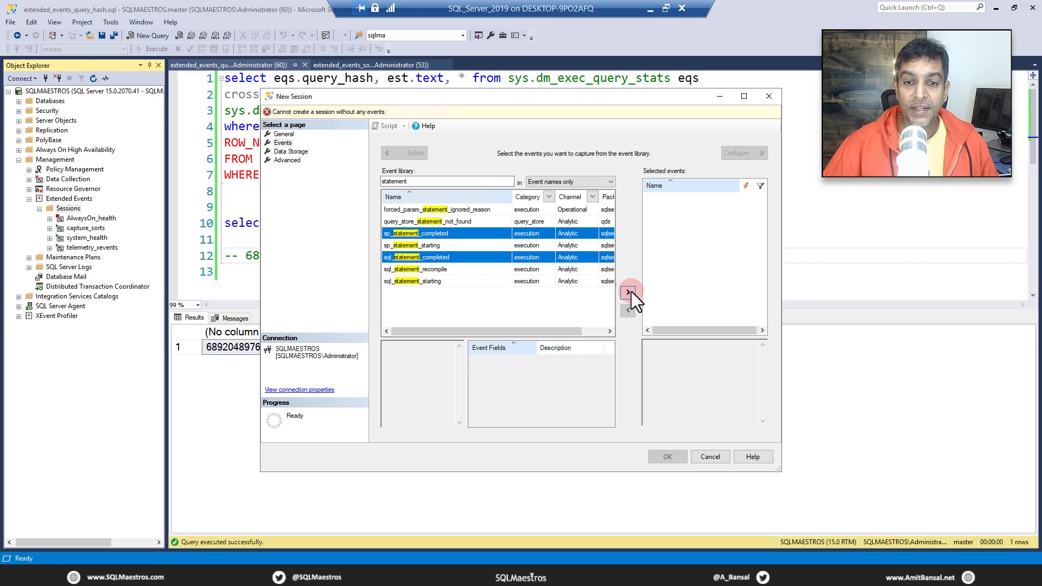
{"action": "left_click", "coordinate": [627, 292]}
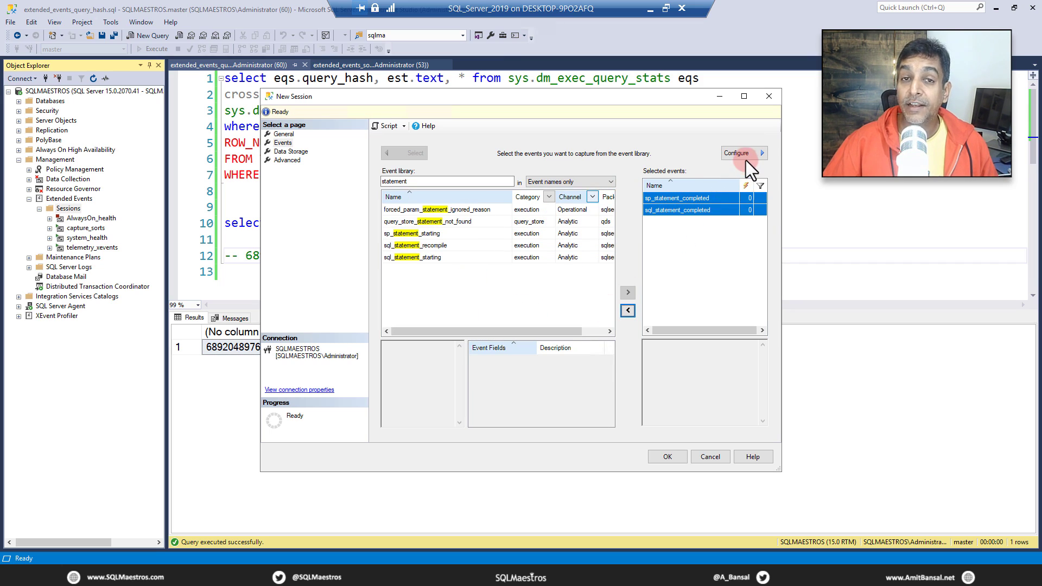
- In Global Fields, collect database_name, query_hash, session_id and session_nt_username with each event
{"action": "left_click", "coordinate": [743, 153]}
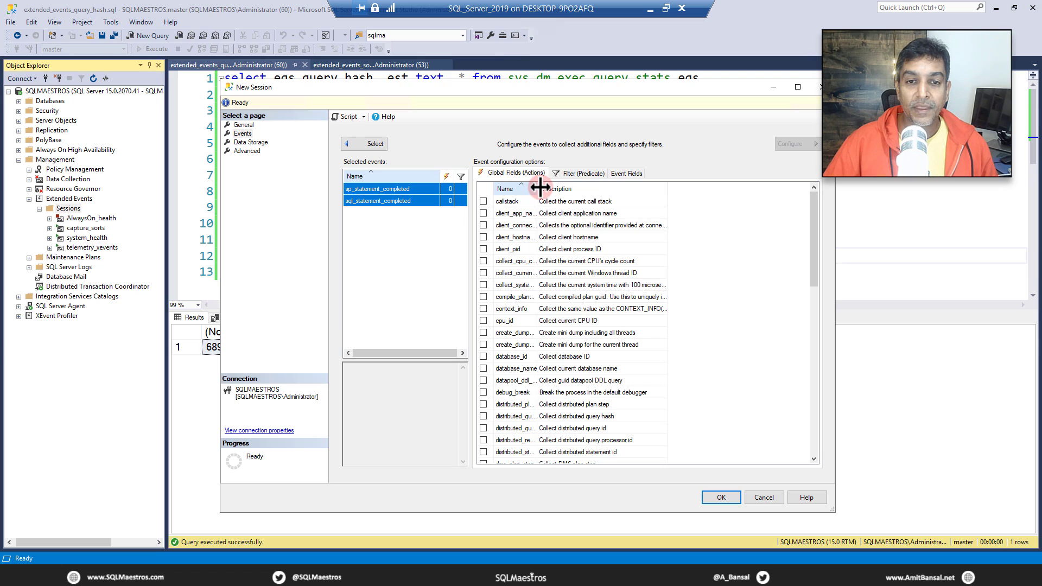
{"action": "left_click", "coordinate": [506, 201]}
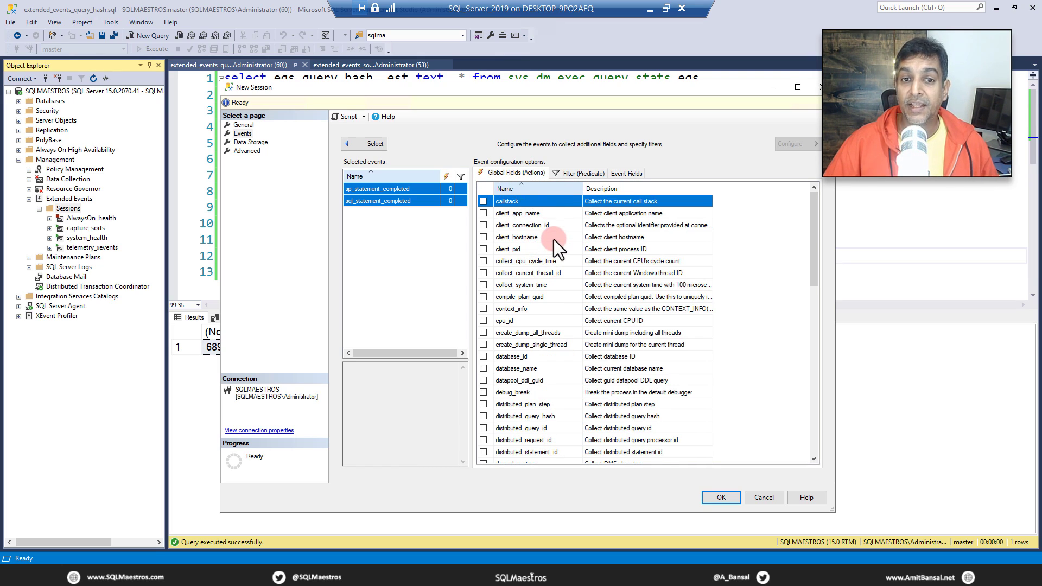
{"action": "mouse_move", "coordinate": [553, 293]}
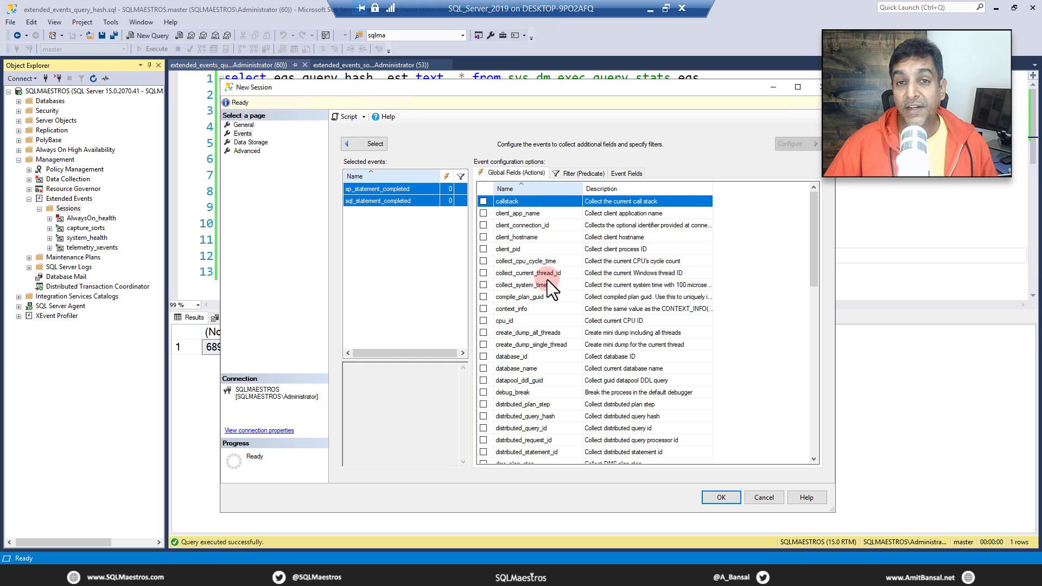
{"action": "mouse_move", "coordinate": [558, 305]}
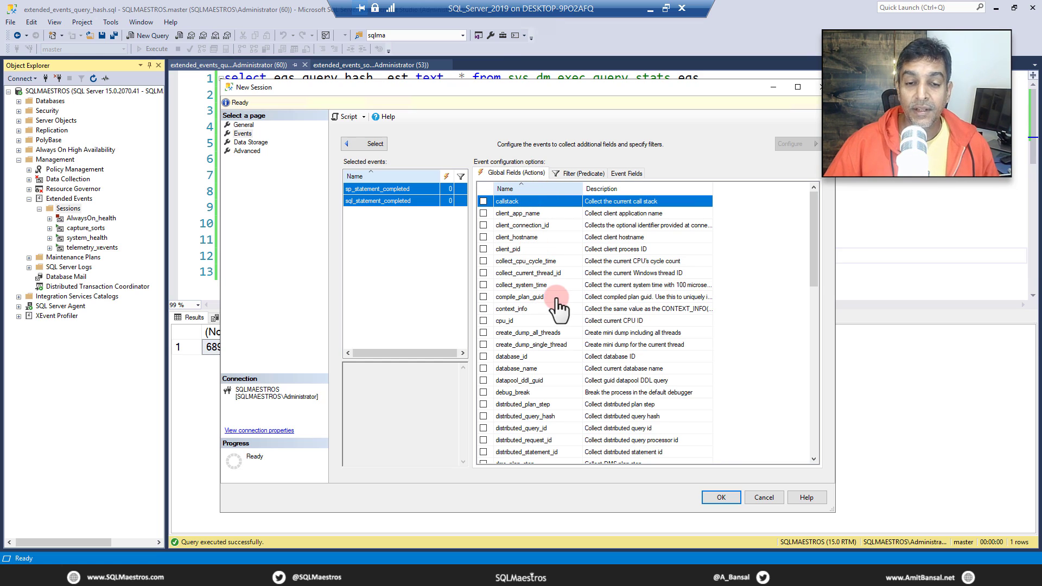
{"action": "mouse_move", "coordinate": [538, 278]}
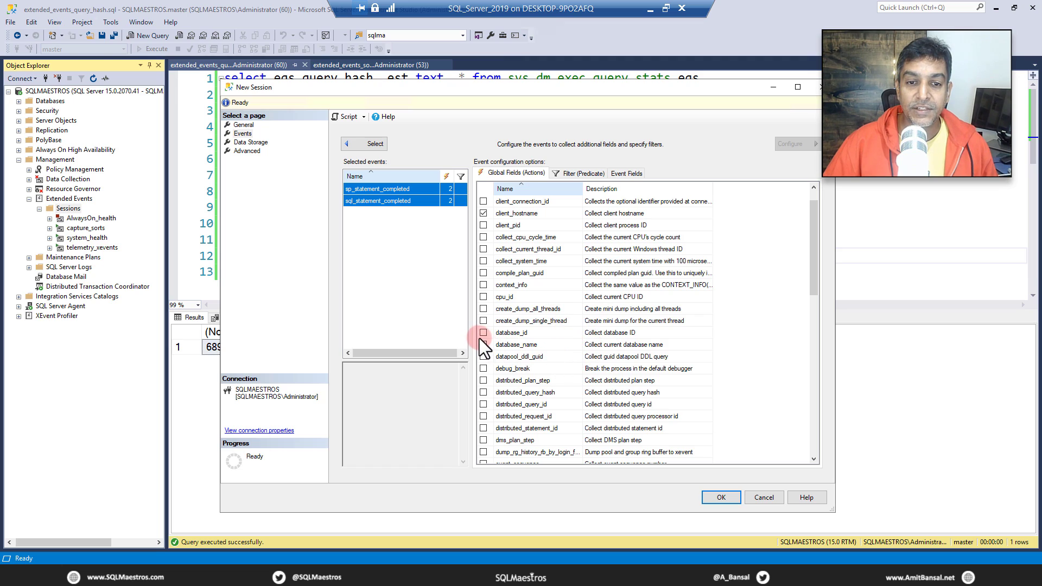
{"action": "left_click", "coordinate": [483, 332]}
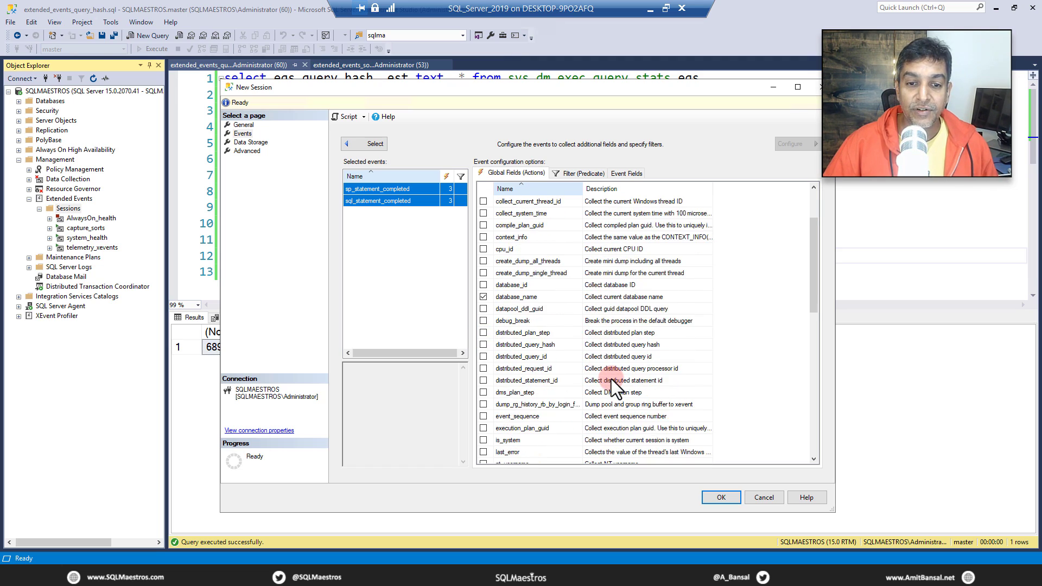
{"action": "scroll", "scroll_direction": "down", "scroll_amount": 3}
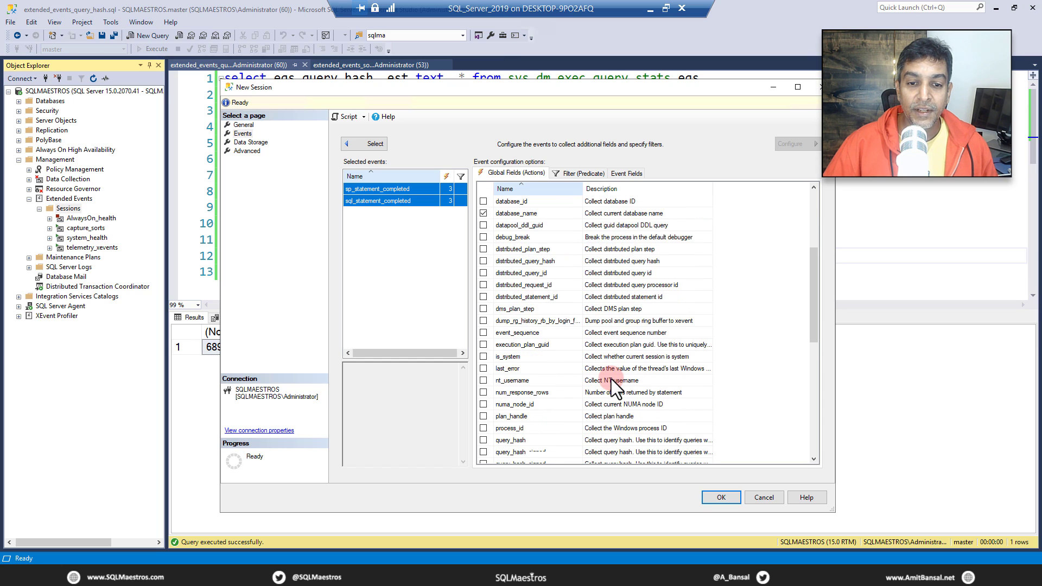
{"action": "scroll", "scroll_direction": "down", "scroll_amount": 3}
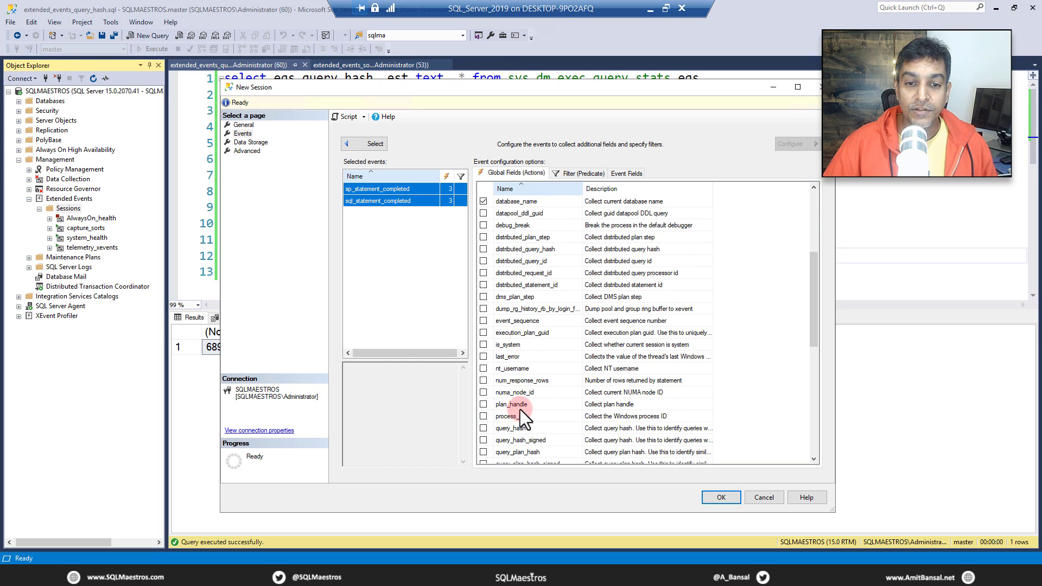
{"action": "scroll", "scroll_direction": "down", "scroll_amount": 3}
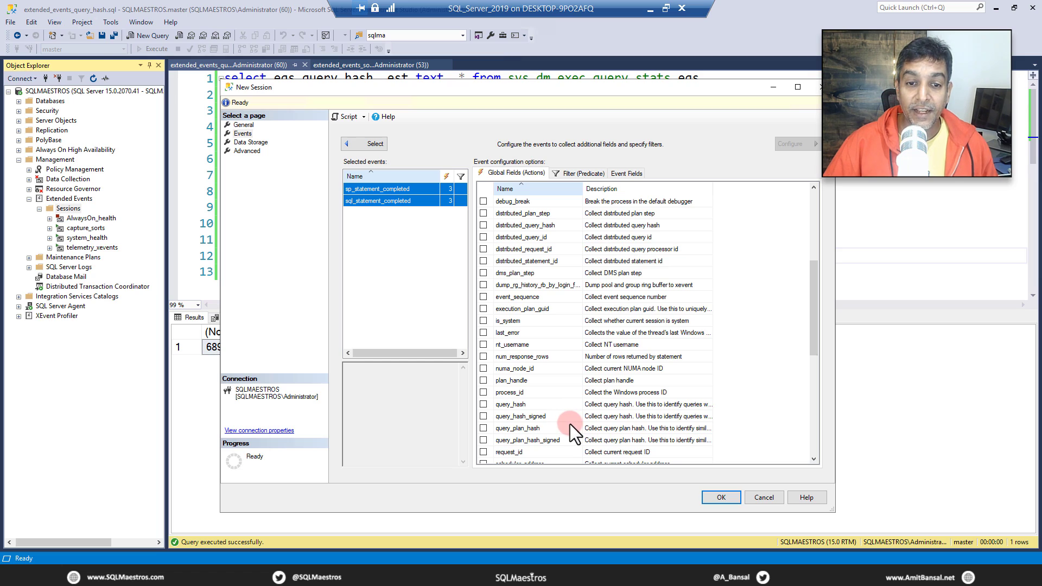
{"action": "left_click", "coordinate": [509, 404]}
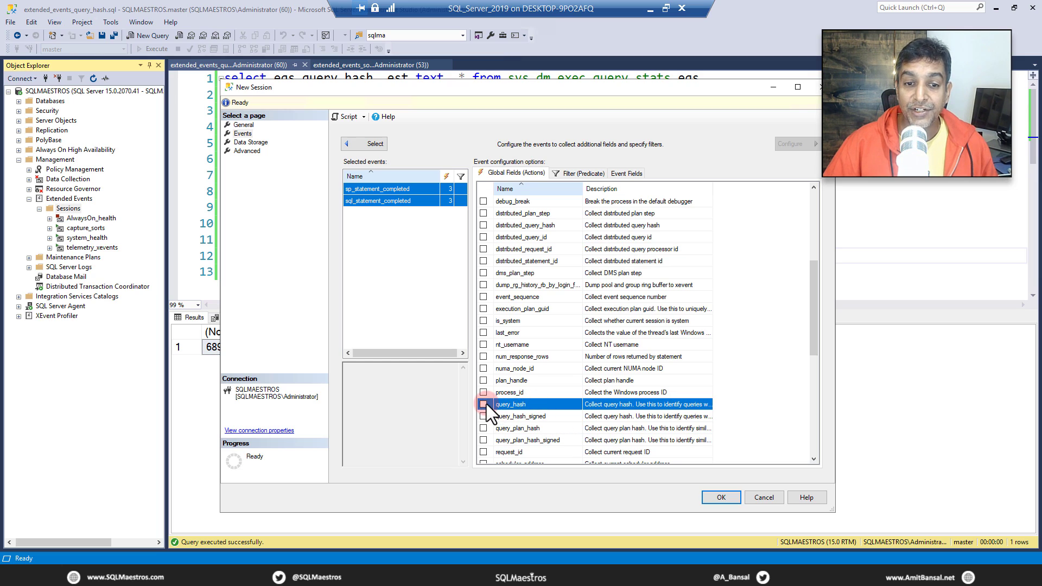
{"action": "left_click", "coordinate": [484, 404]}
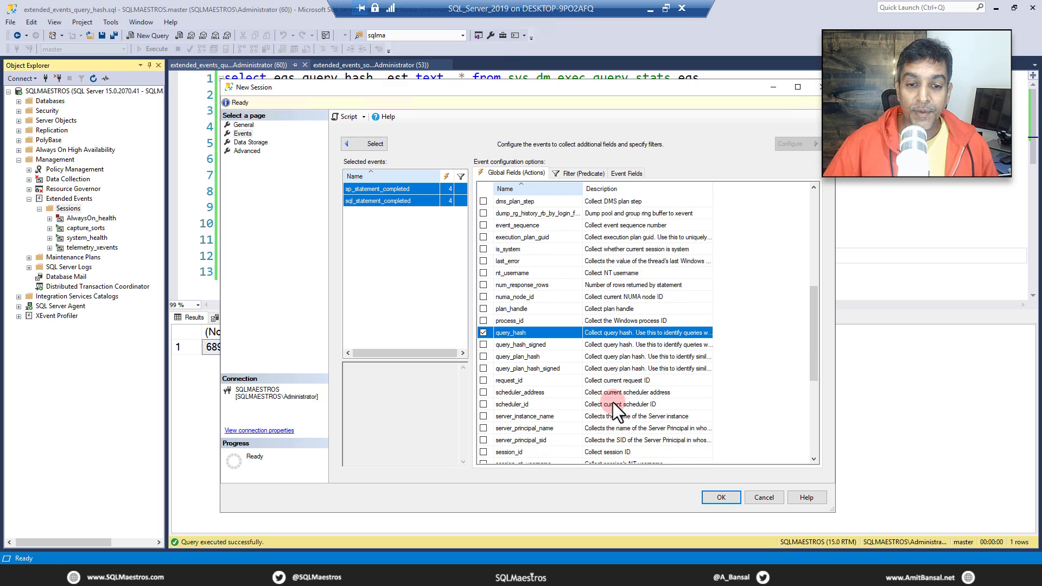
{"action": "left_click", "coordinate": [483, 427]}
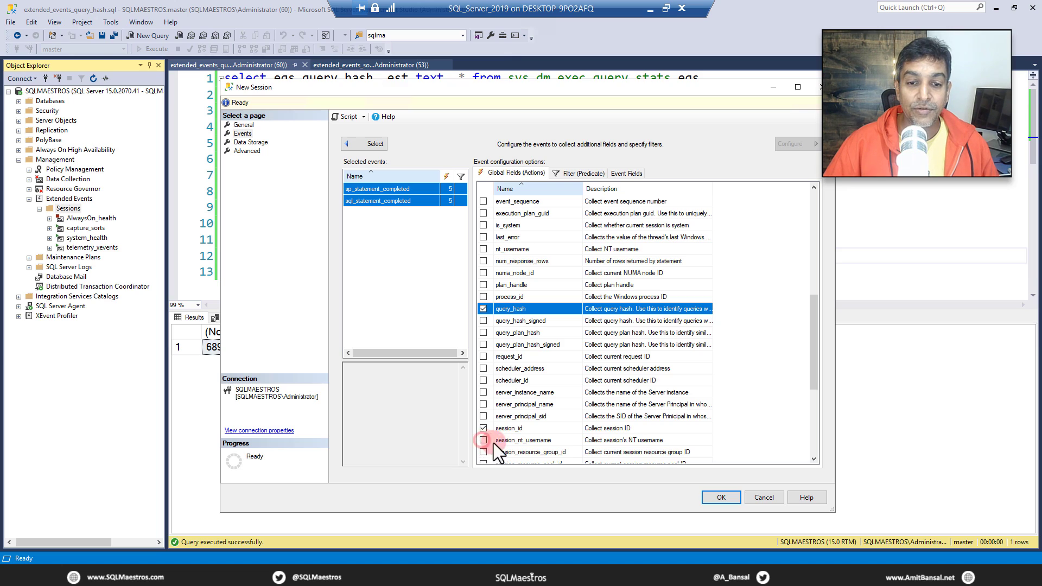
{"action": "left_click", "coordinate": [483, 440]}
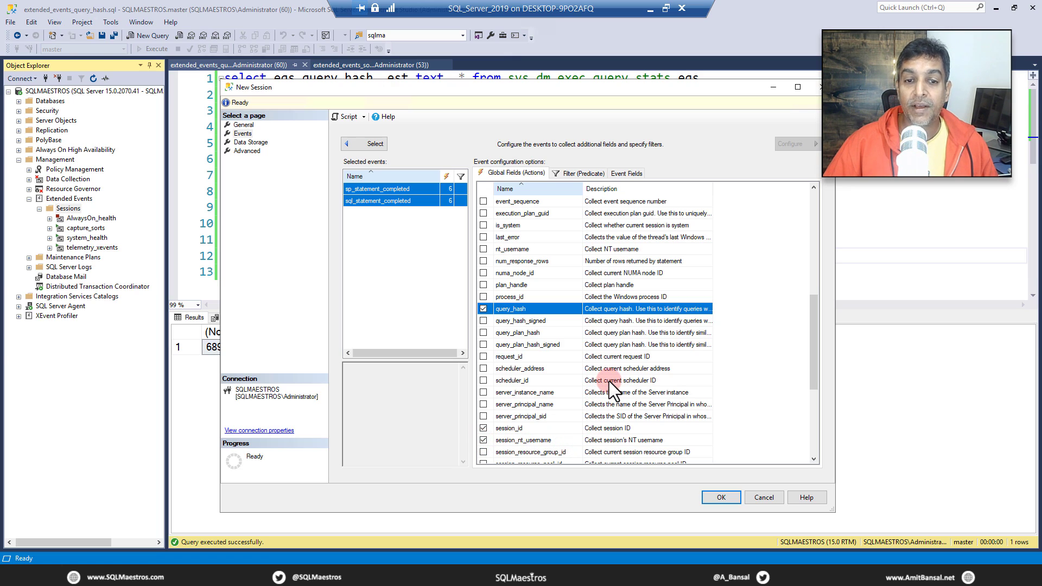
{"action": "mouse_move", "coordinate": [571, 299]}
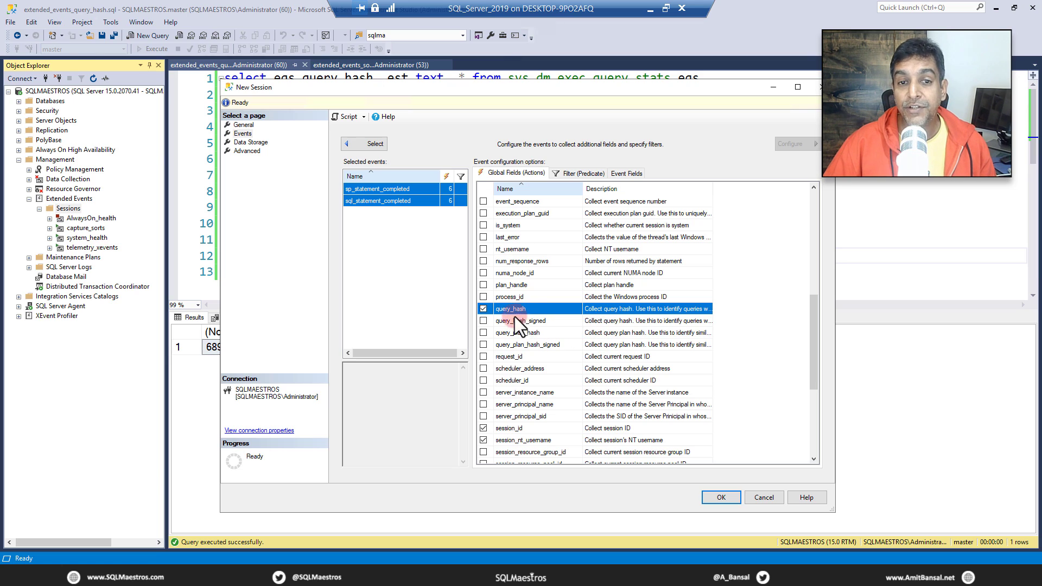
{"action": "mouse_move", "coordinate": [553, 266]}
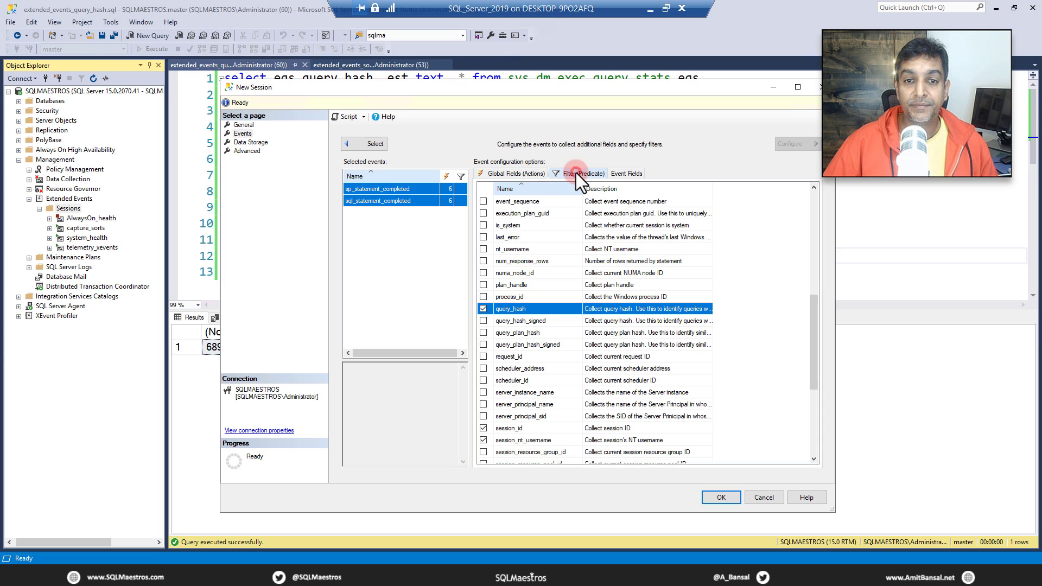
{"action": "left_click", "coordinate": [581, 173]}
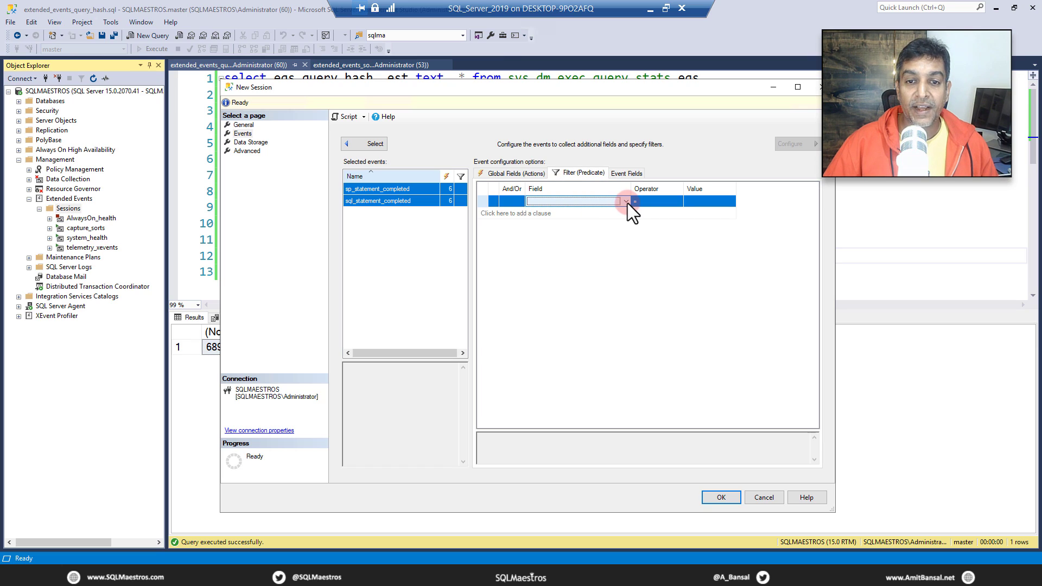
{"action": "left_click", "coordinate": [643, 201]}
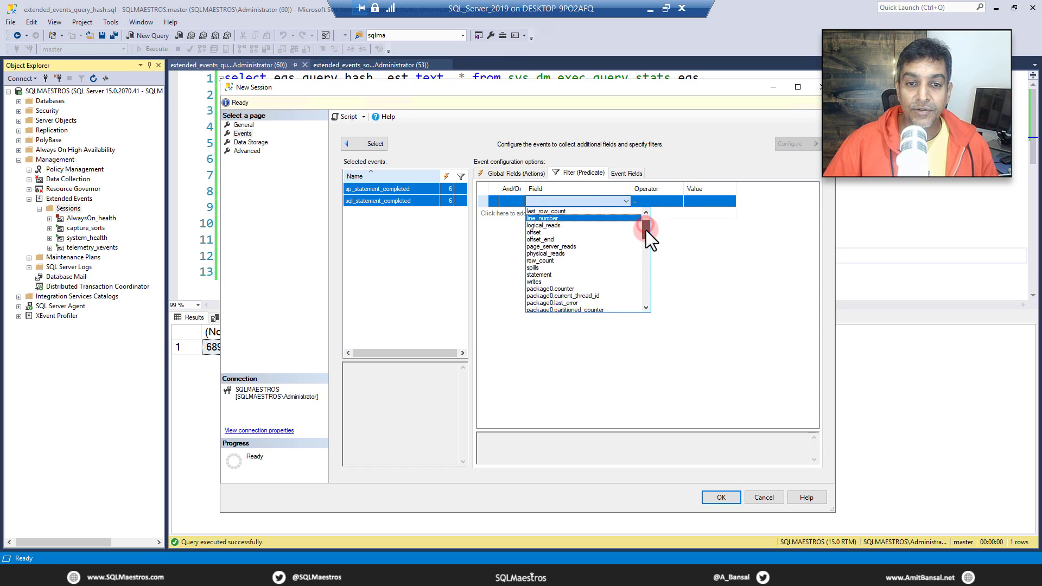
{"action": "scroll", "scroll_direction": "down", "scroll_amount": 3}
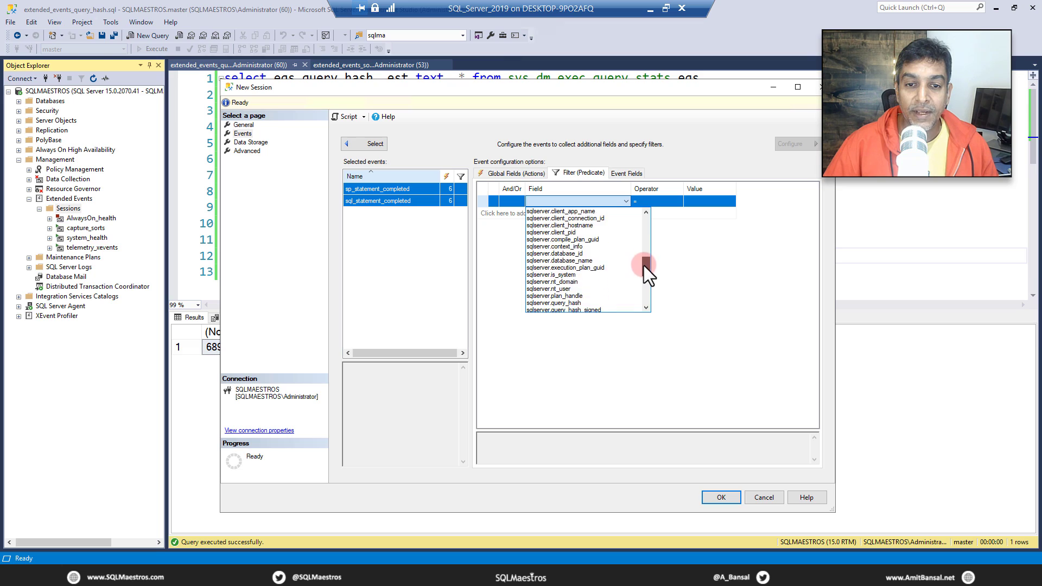
{"action": "scroll", "scroll_direction": "down", "scroll_amount": 3}
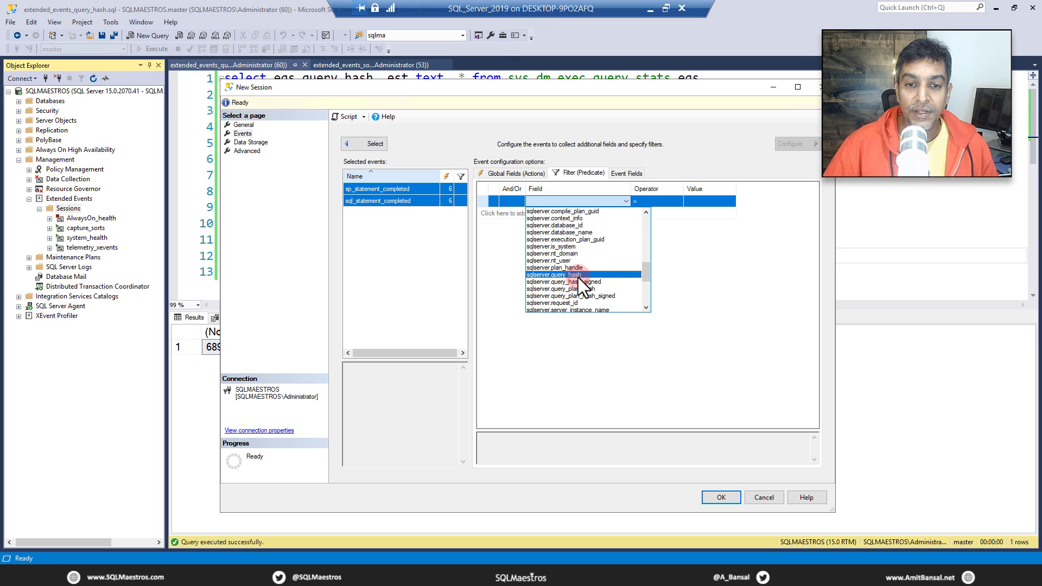
{"action": "left_click", "coordinate": [554, 275]}
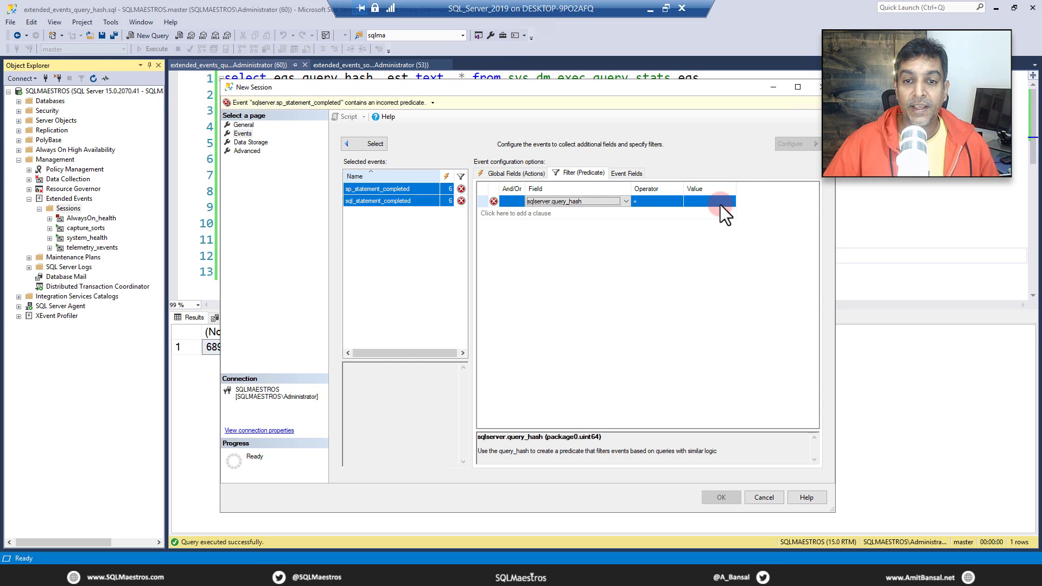
{"action": "left_click", "coordinate": [709, 201]}
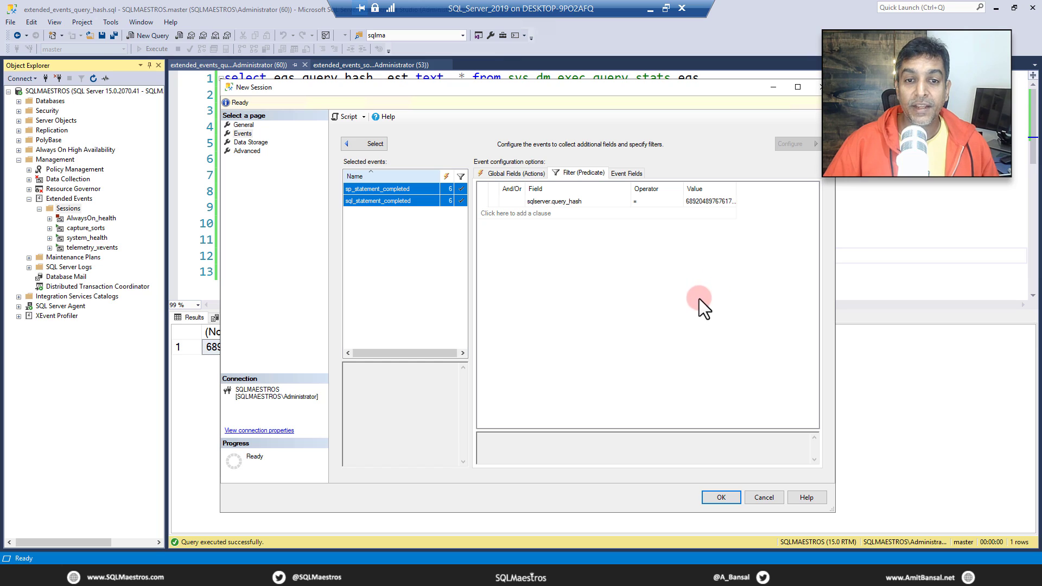
{"action": "mouse_move", "coordinate": [606, 300]}
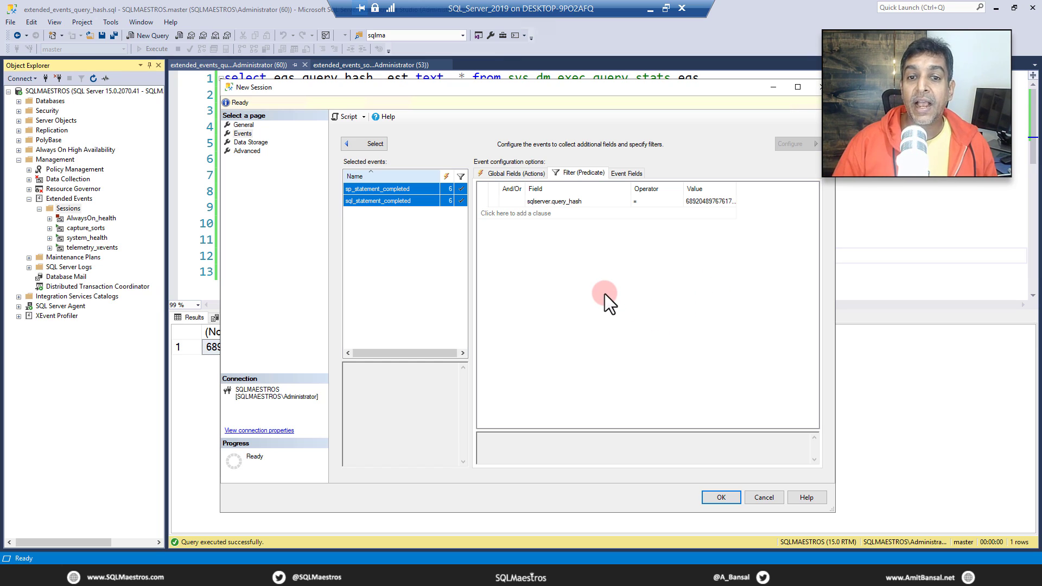
{"action": "mouse_move", "coordinate": [618, 332]}
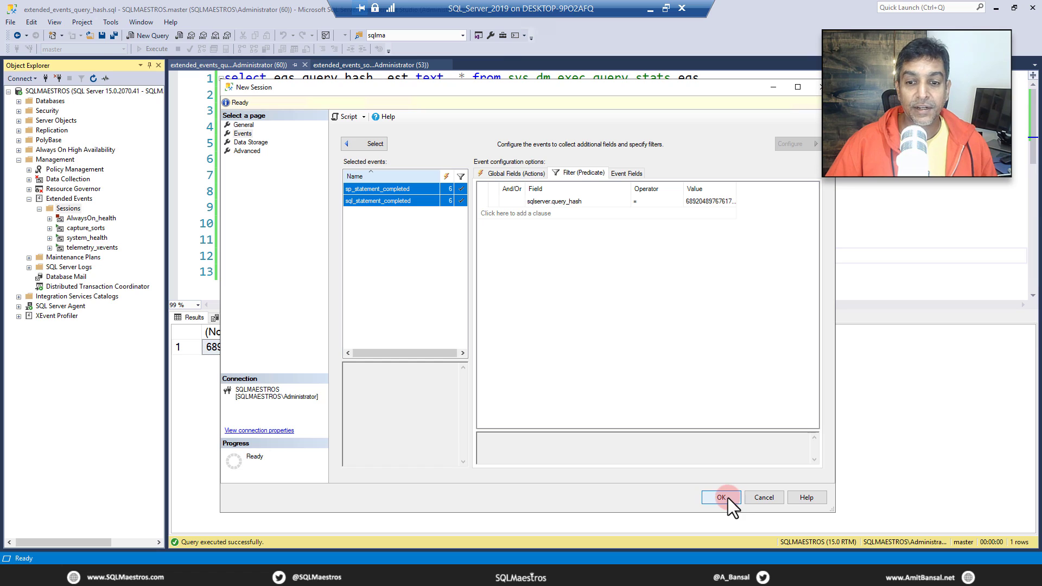
{"action": "left_click", "coordinate": [721, 497]}
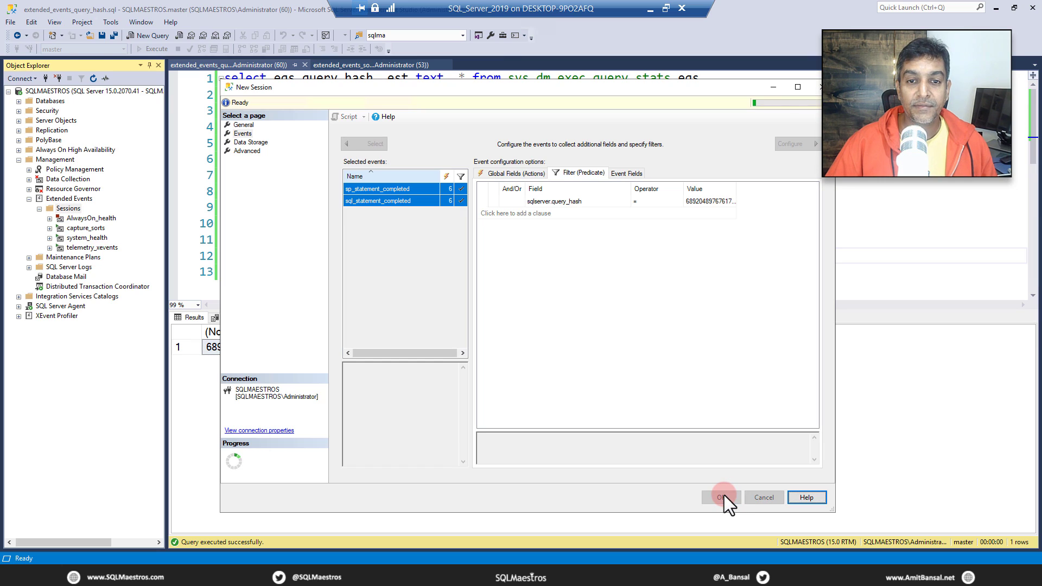
- Locate capture_query under Extended Events sessions and bring up its Session Properties
{"action": "left_click", "coordinate": [721, 497]}
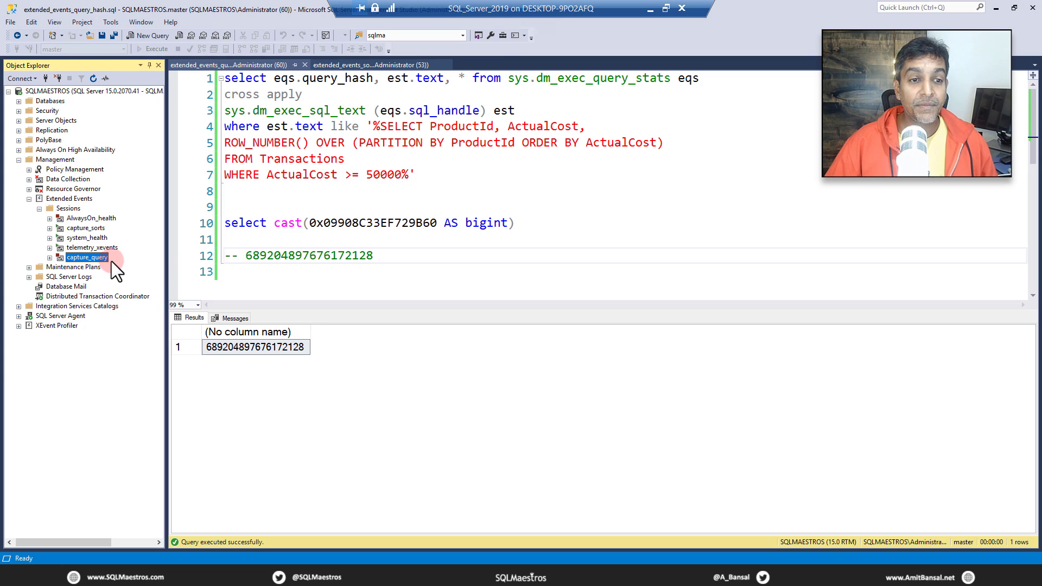
{"action": "right_click", "coordinate": [87, 257]}
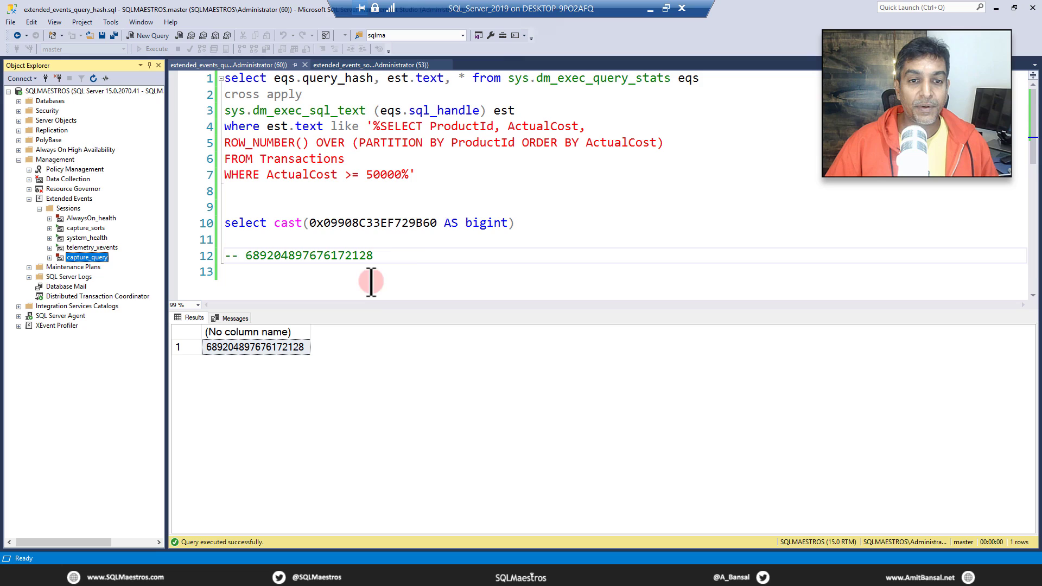
{"action": "double_click", "coordinate": [87, 257]}
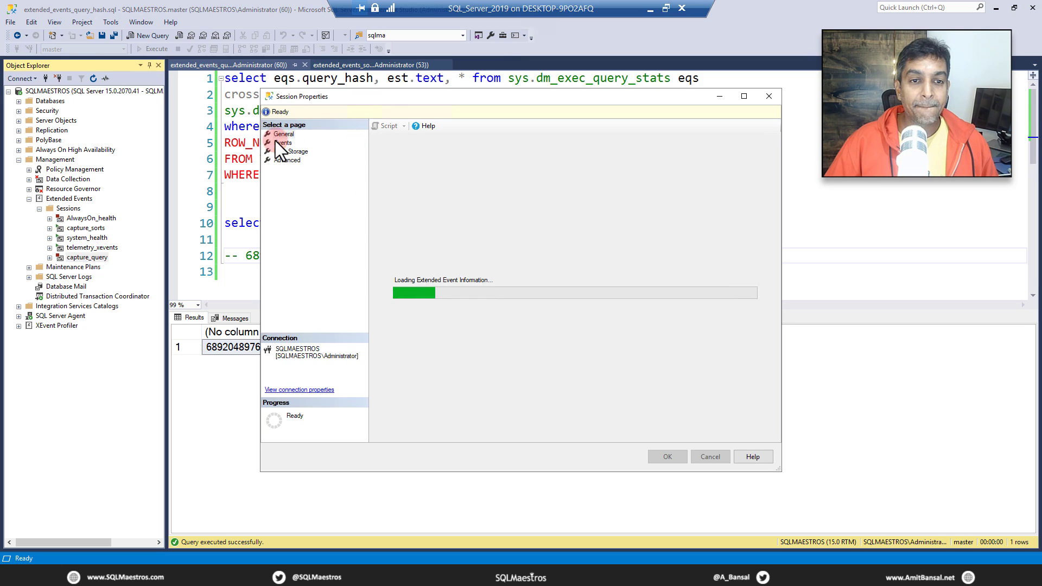
- Verify both events' query_hash predicates and the ring_buffer target, then close the properties and select capture_query
{"action": "left_click", "coordinate": [282, 142]}
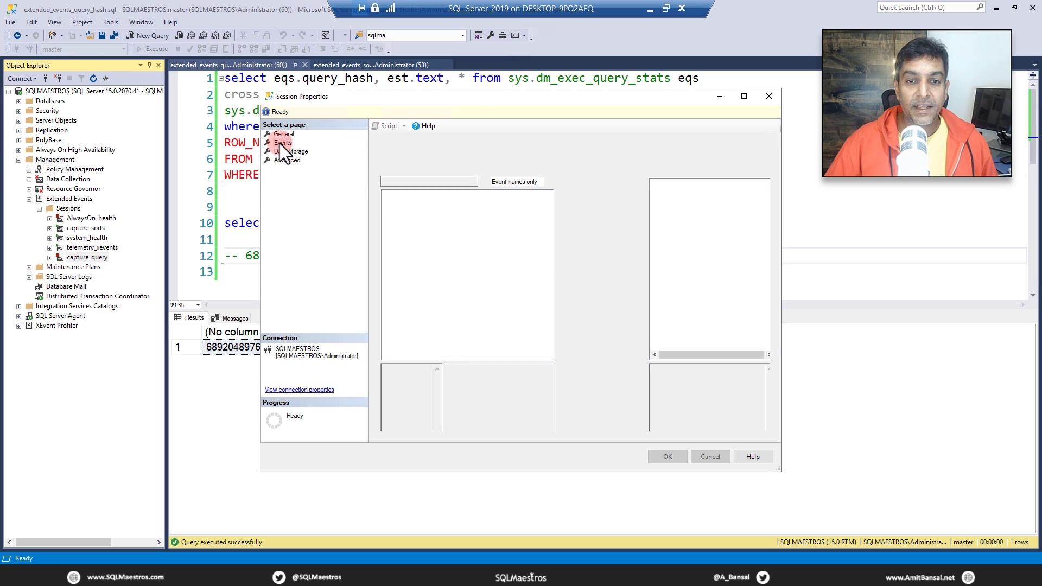
{"action": "left_click", "coordinate": [283, 142]}
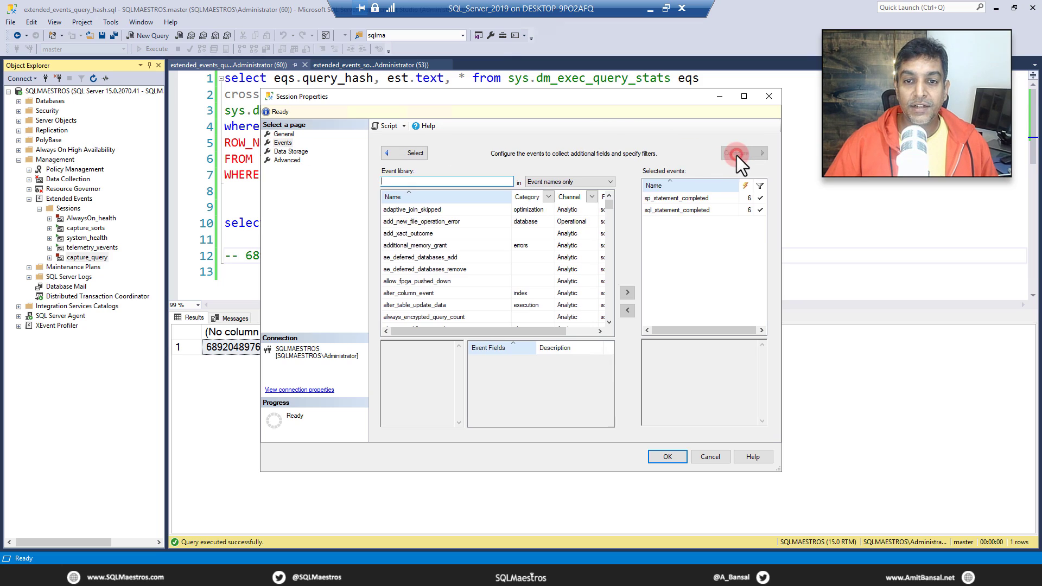
{"action": "left_click", "coordinate": [735, 153]}
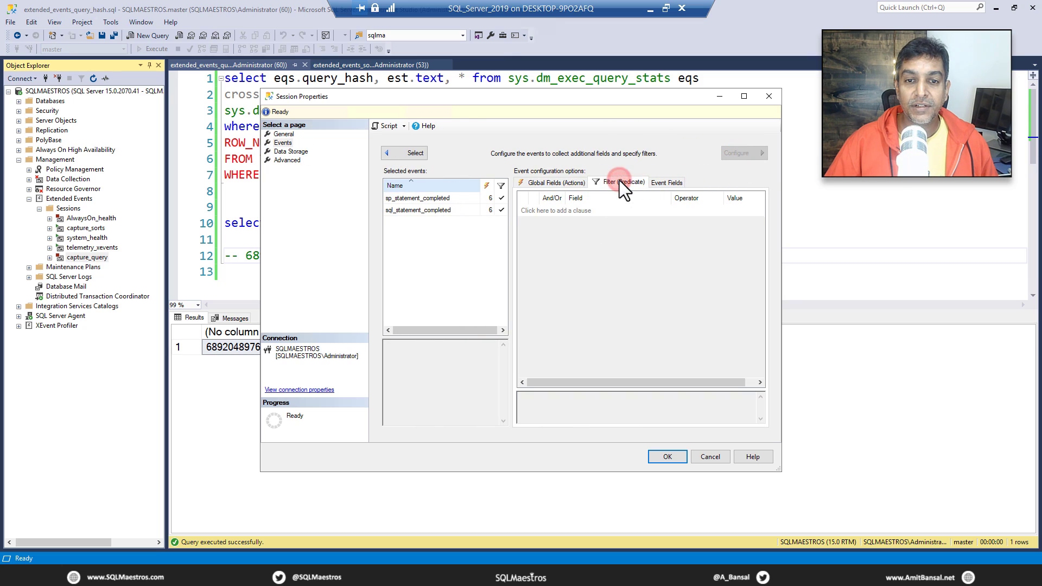
{"action": "left_click", "coordinate": [415, 198]}
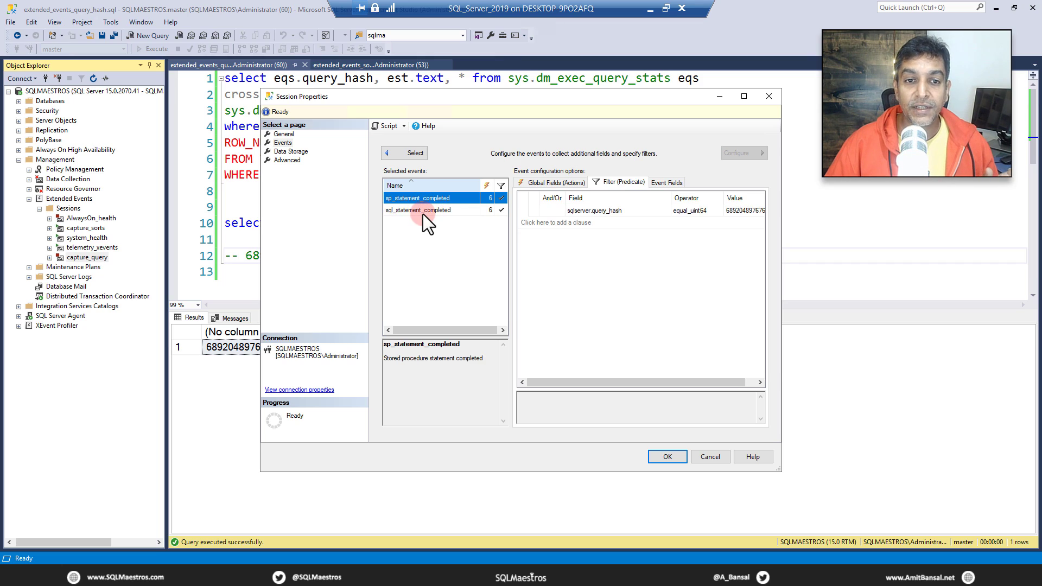
{"action": "left_click", "coordinate": [417, 210]}
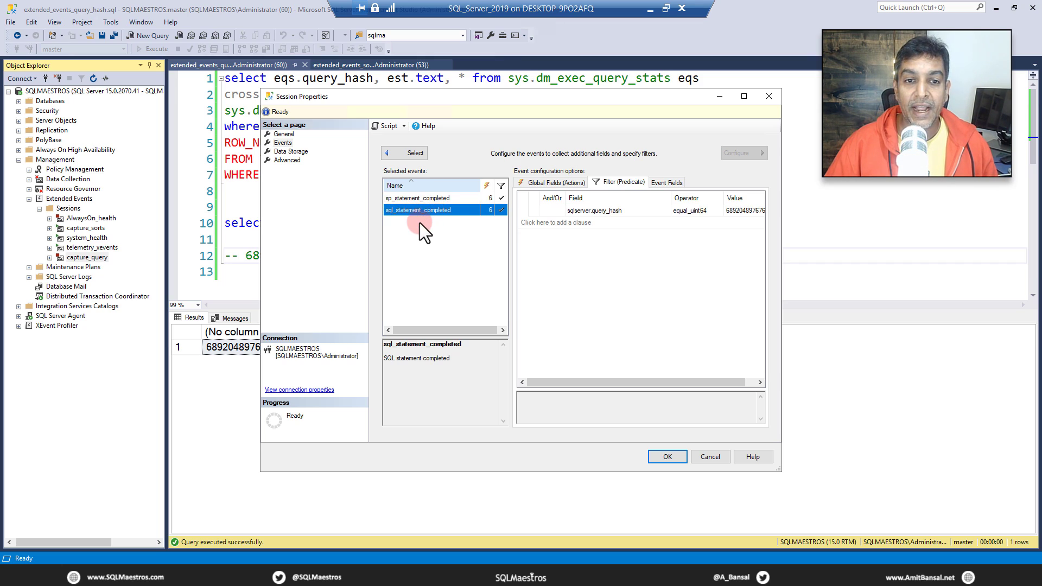
{"action": "mouse_move", "coordinate": [399, 254]}
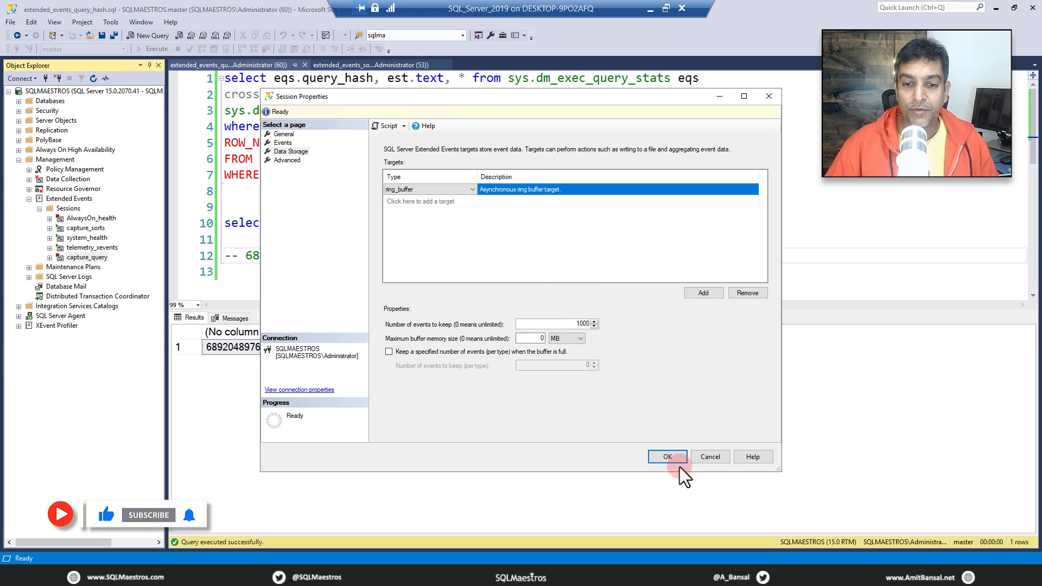
{"action": "left_click", "coordinate": [666, 456]}
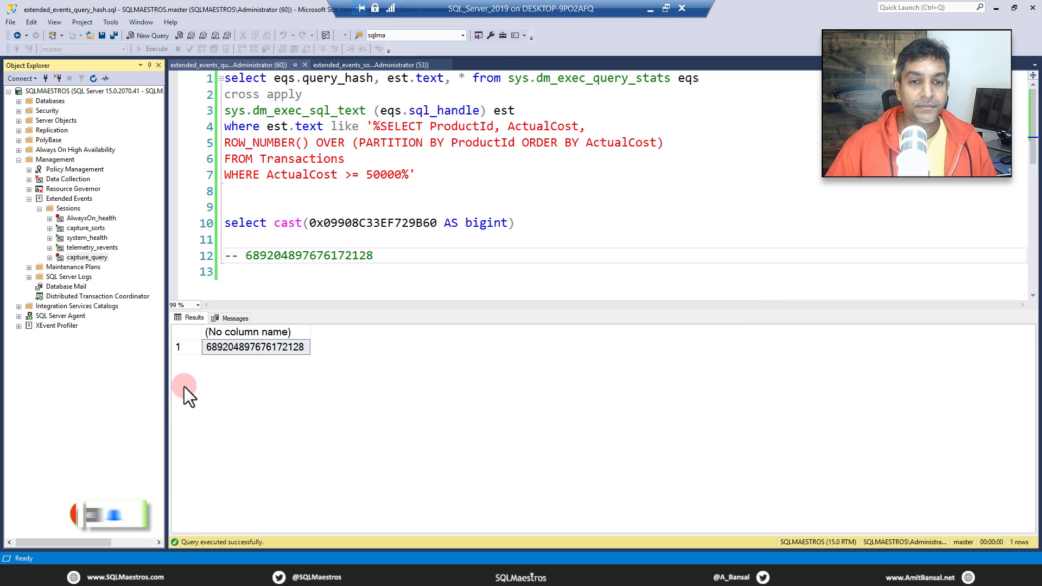
{"action": "left_click", "coordinate": [87, 257]}
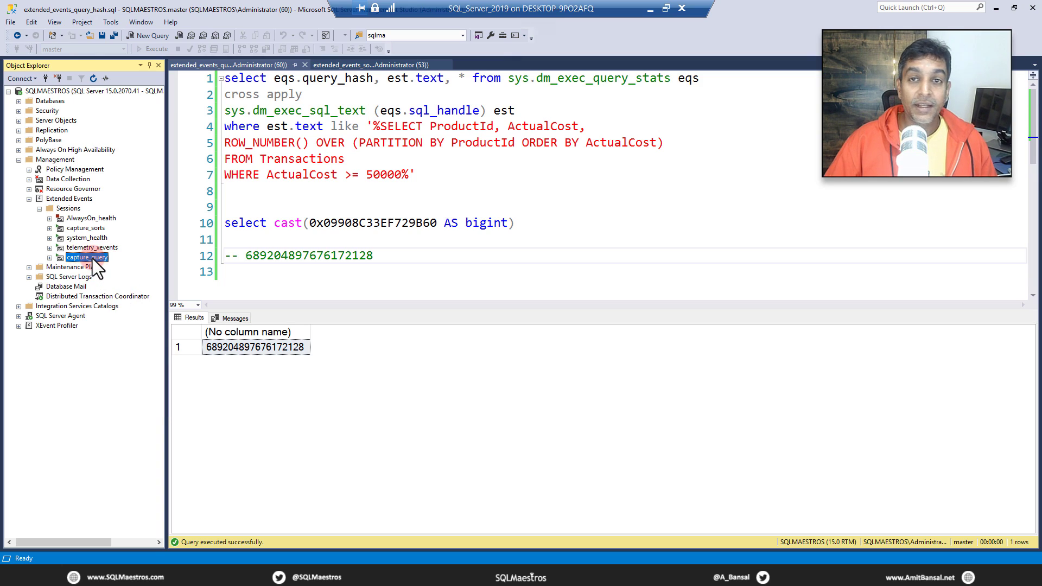
- Start Watch Live Data on the capture_query session from Object Explorer
{"action": "right_click", "coordinate": [86, 258]}
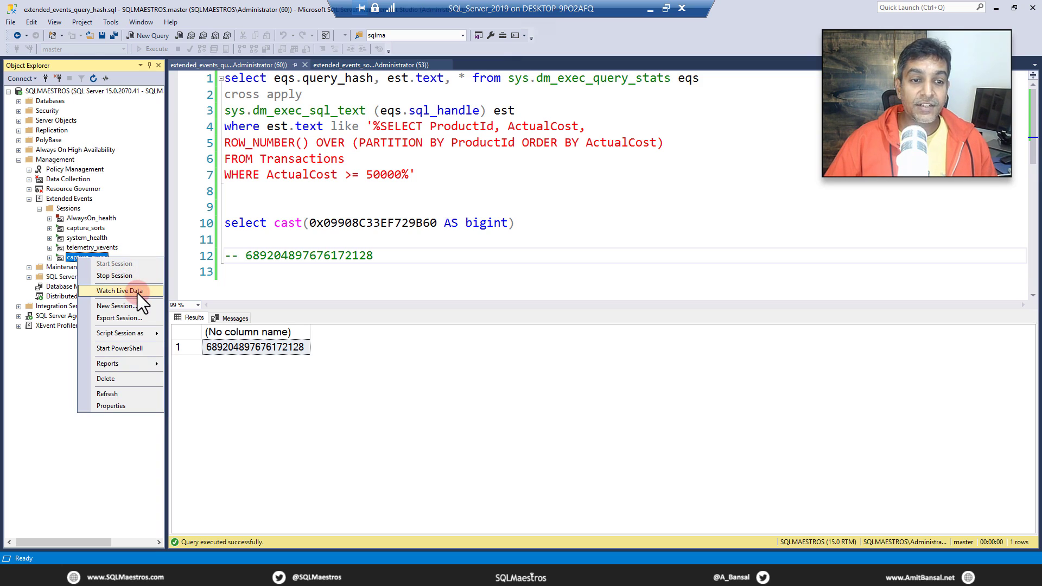
{"action": "left_click", "coordinate": [119, 290]}
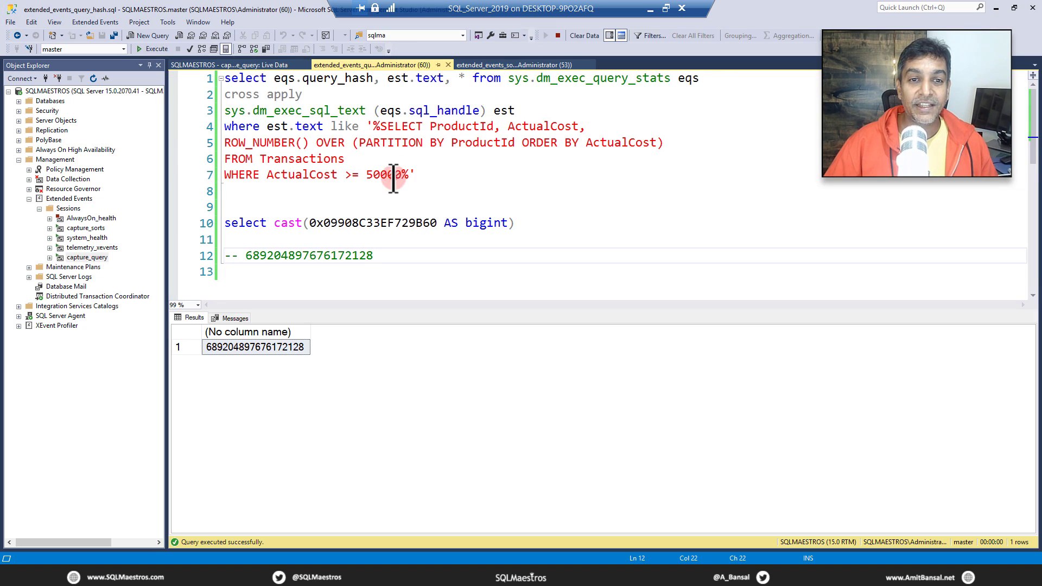
- Execute the product ranking query in extended_events_sort_spill.sql so the live viewer captures sql_statement_completed, then view its execution plan
{"action": "left_click", "coordinate": [512, 64]}
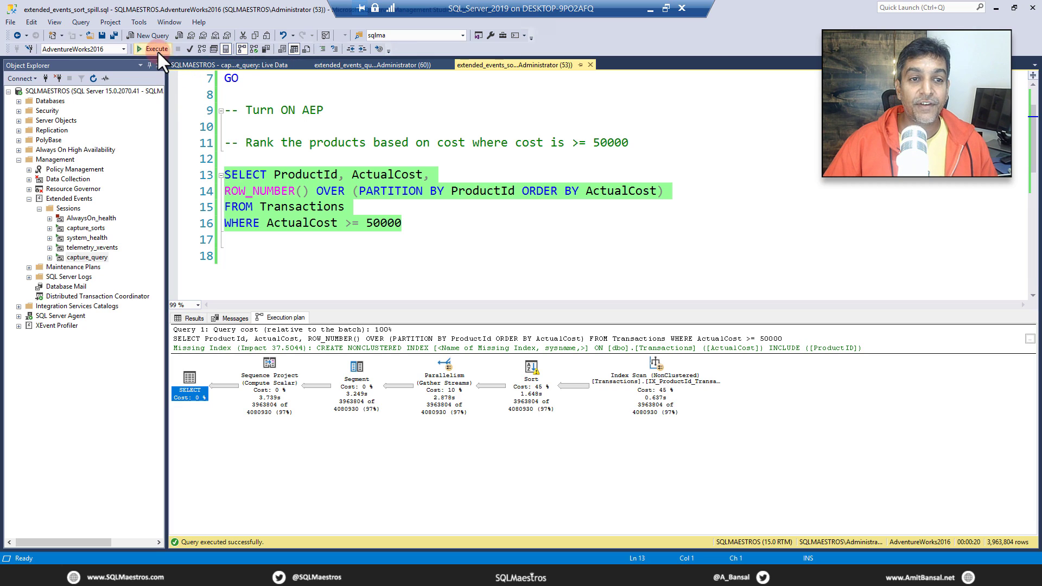
{"action": "left_click", "coordinate": [153, 48]}
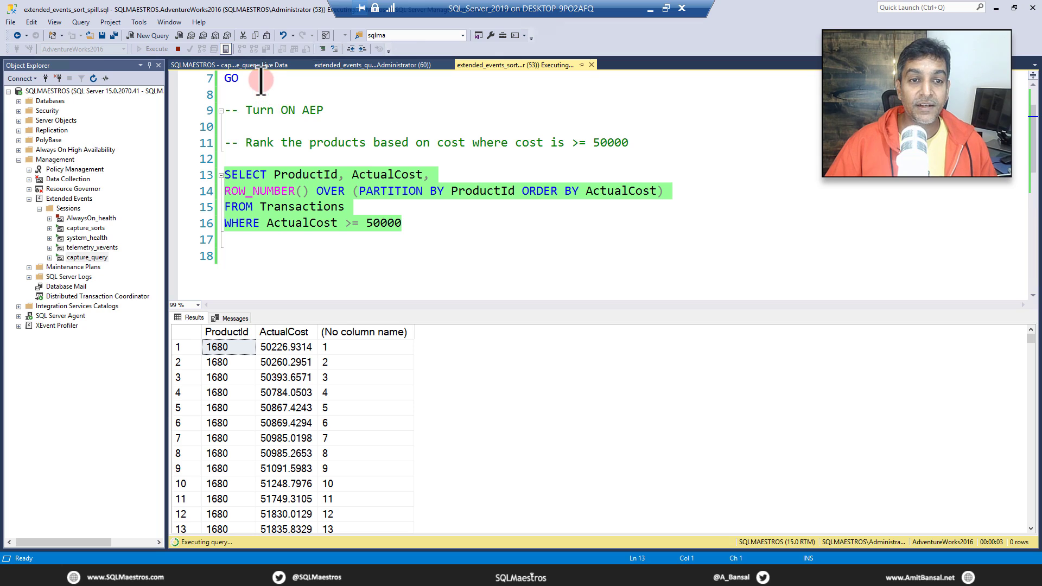
{"action": "left_click", "coordinate": [226, 65]}
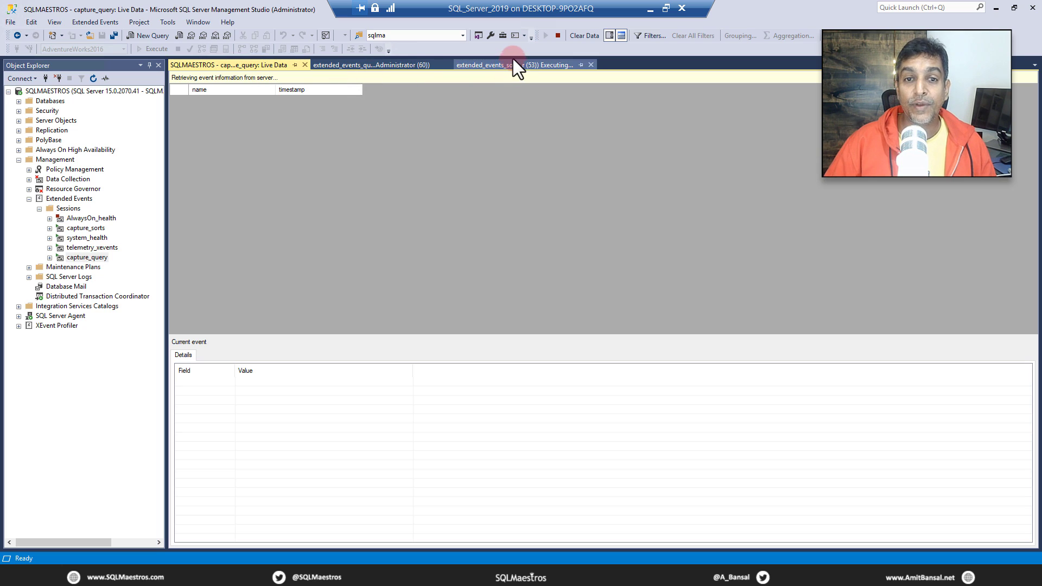
{"action": "left_click", "coordinate": [512, 65]}
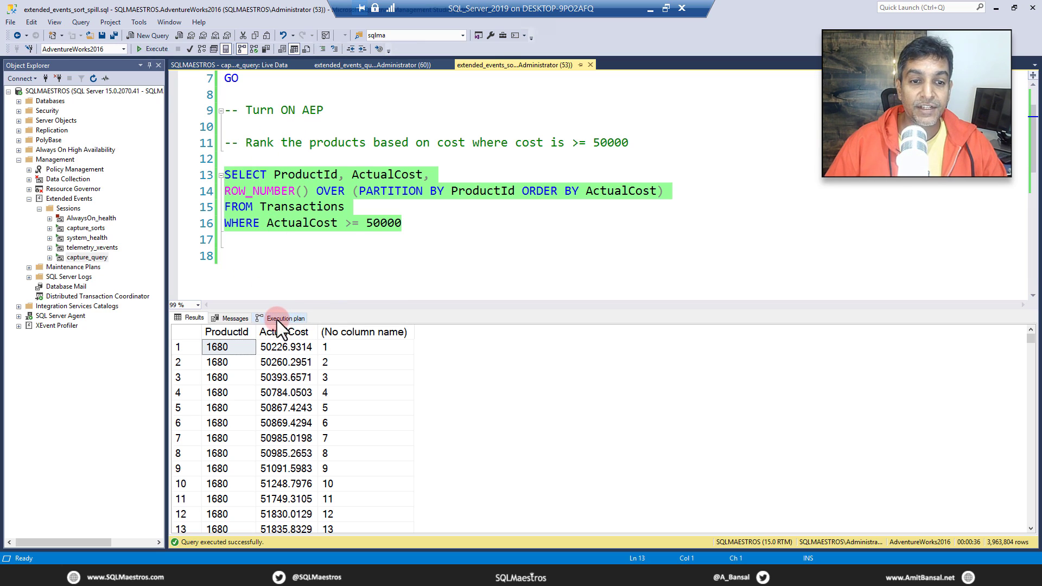
{"action": "left_click", "coordinate": [284, 317]}
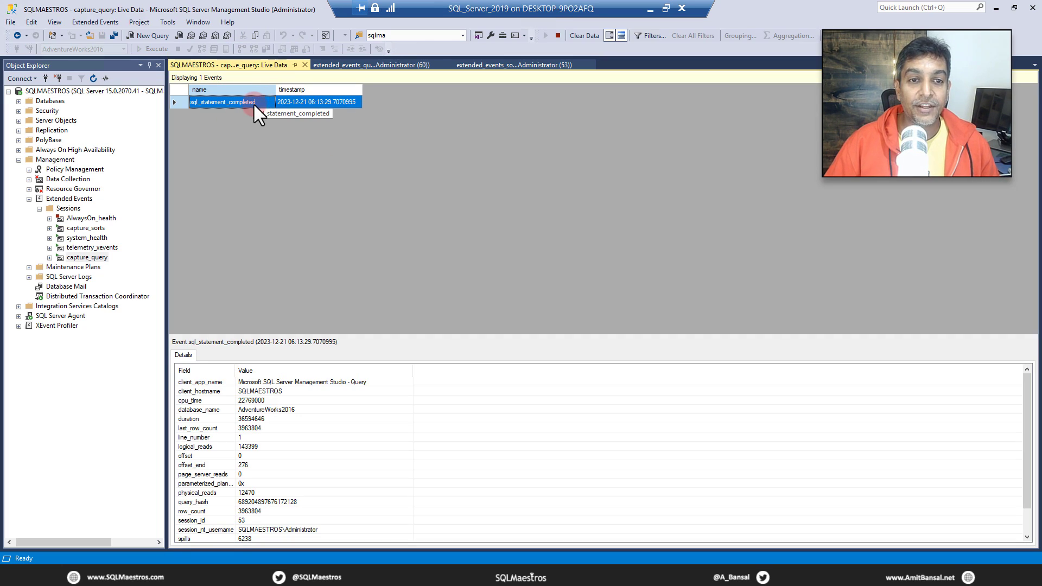
{"action": "mouse_move", "coordinate": [273, 258]}
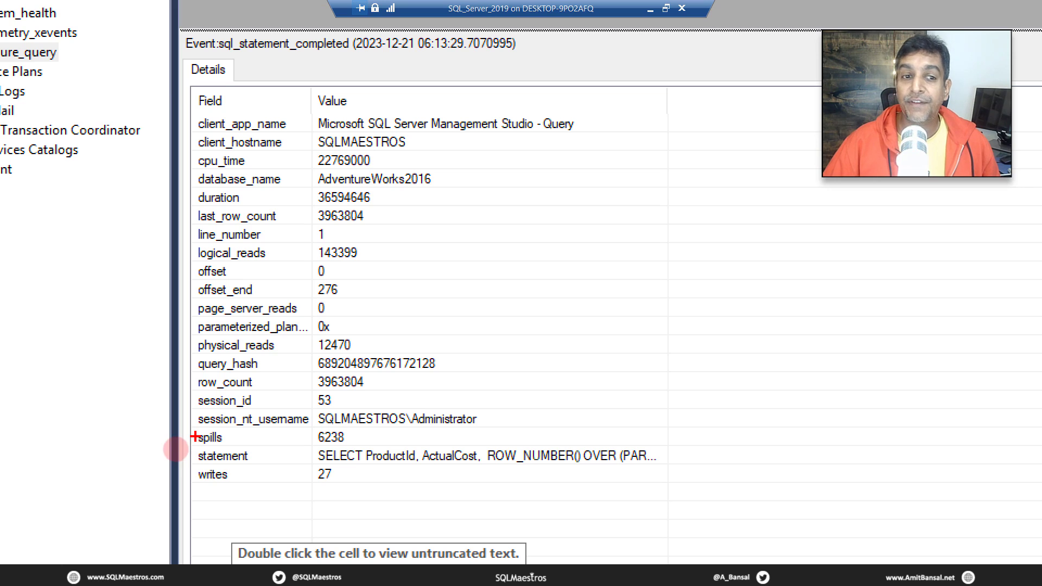
{"action": "mouse_move", "coordinate": [190, 436]}
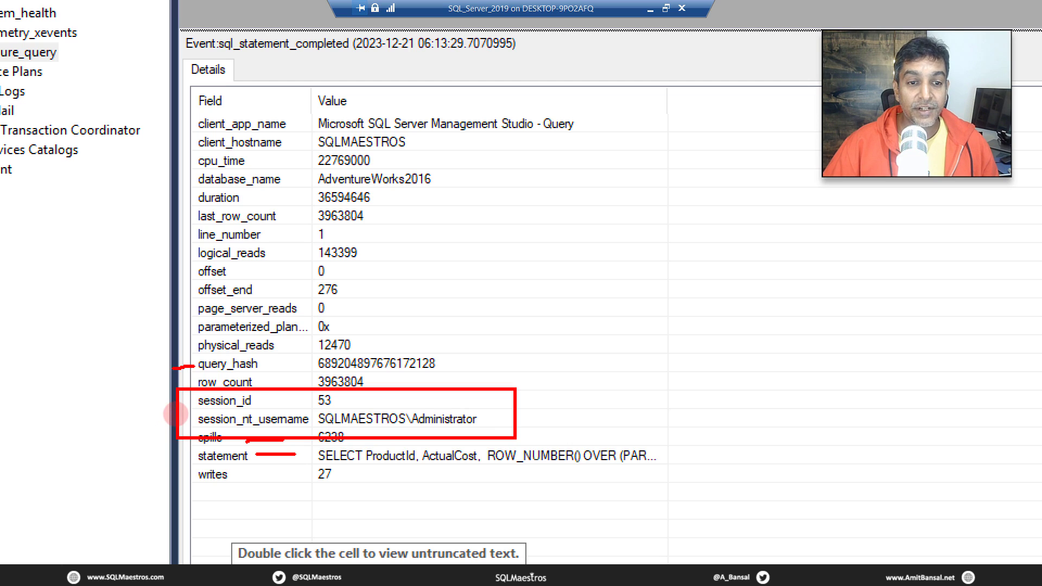
{"action": "mouse_move", "coordinate": [202, 160]}
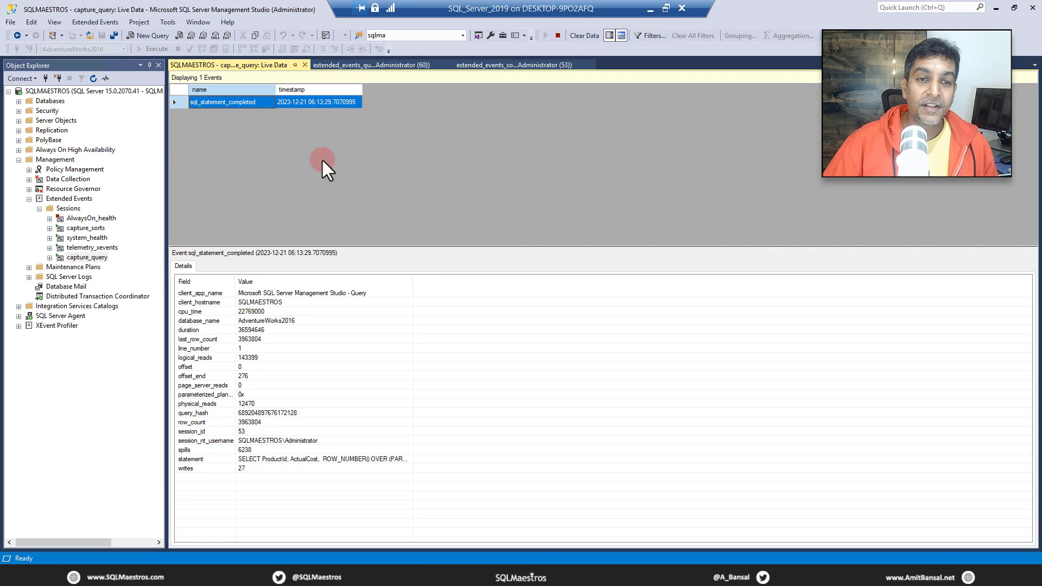
{"action": "mouse_move", "coordinate": [352, 160]}
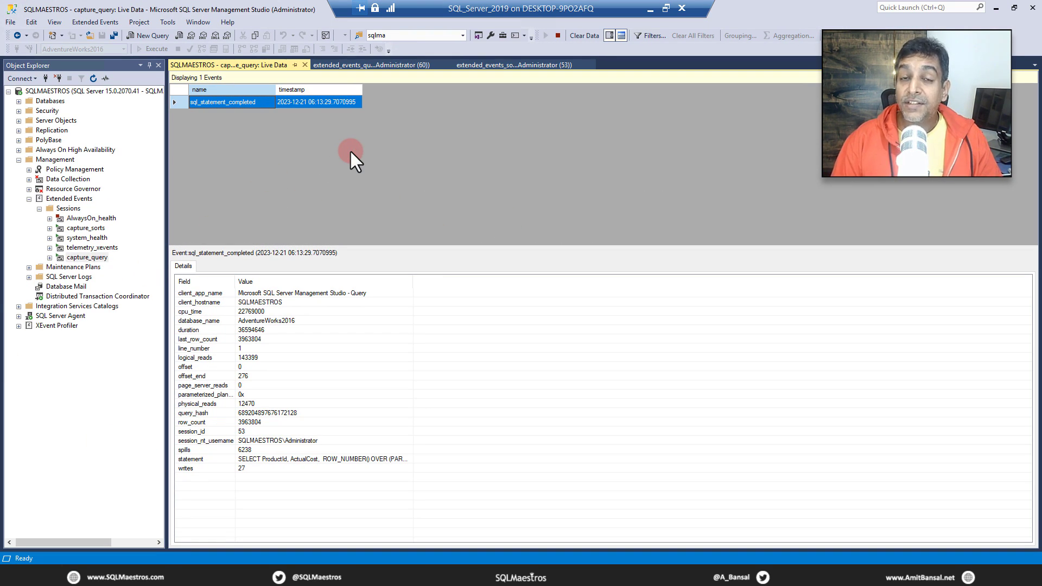